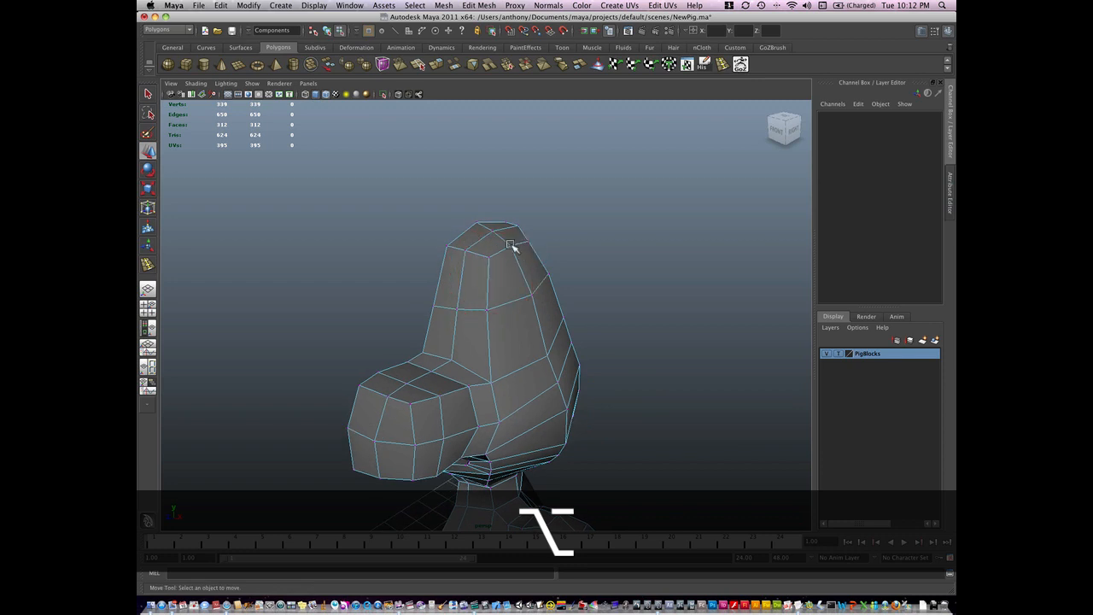
# - Insert one edge loop across the upper part of the pig's head with the Insert Edge Loop Tool
pyautogui.moveTo(512, 248); pyautogui.dragTo(492, 270)
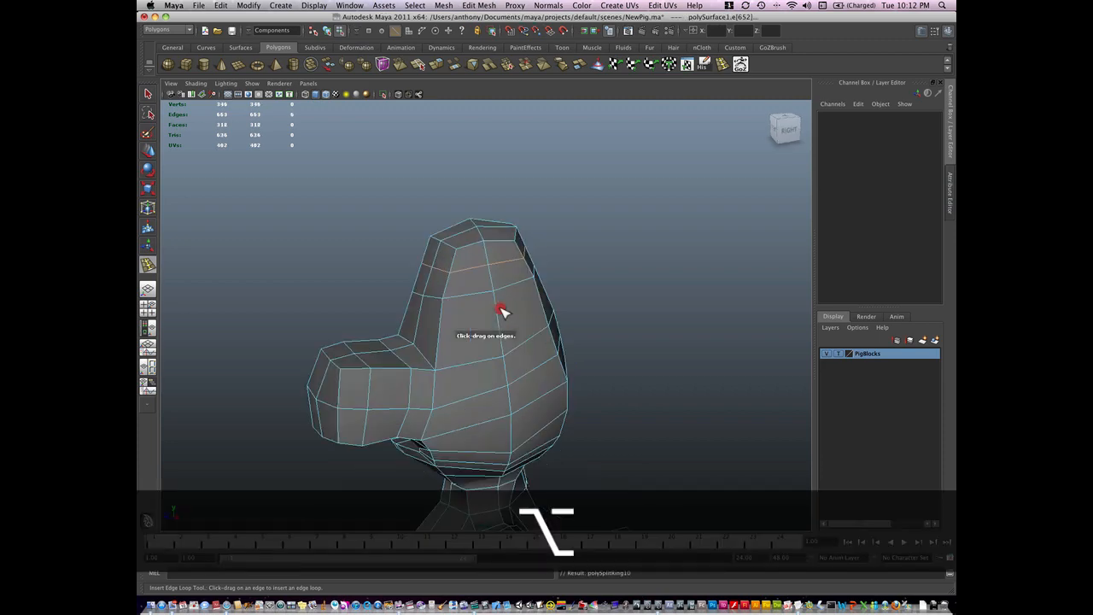
pyautogui.moveTo(503, 311); pyautogui.dragTo(540, 324)
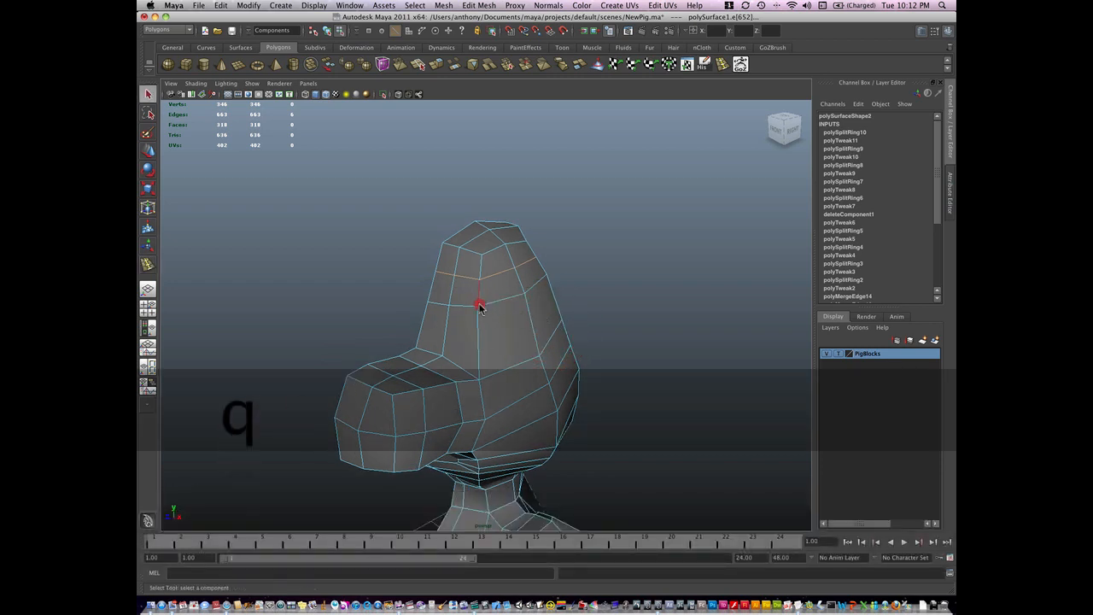
pyautogui.rightClick(482, 305)
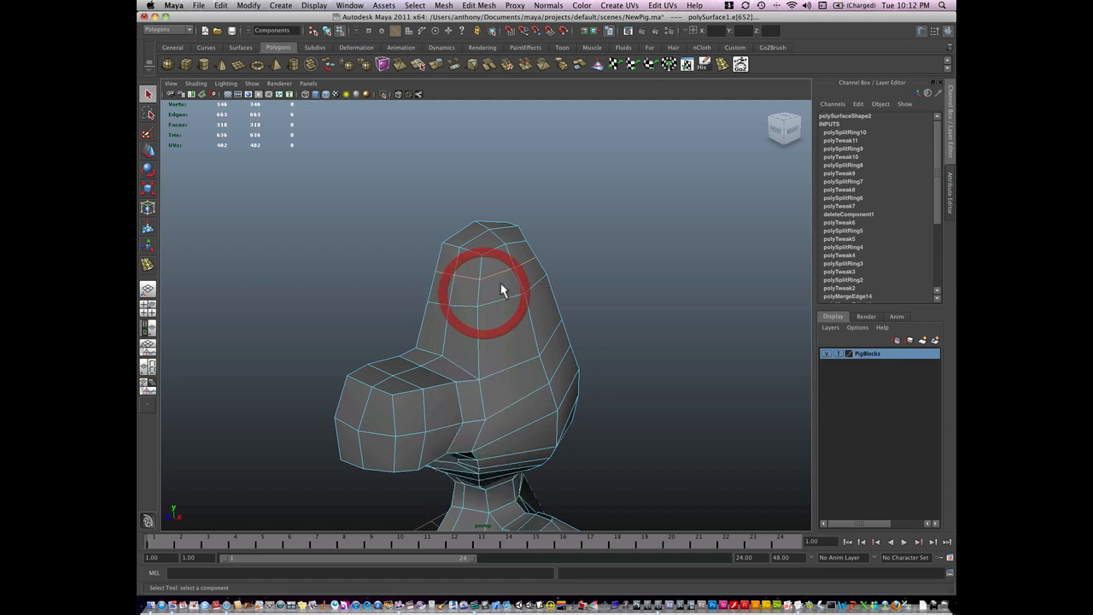
# - Extrude a face high on the side of the head and push it out to start the ear socket
pyautogui.click(513, 287)
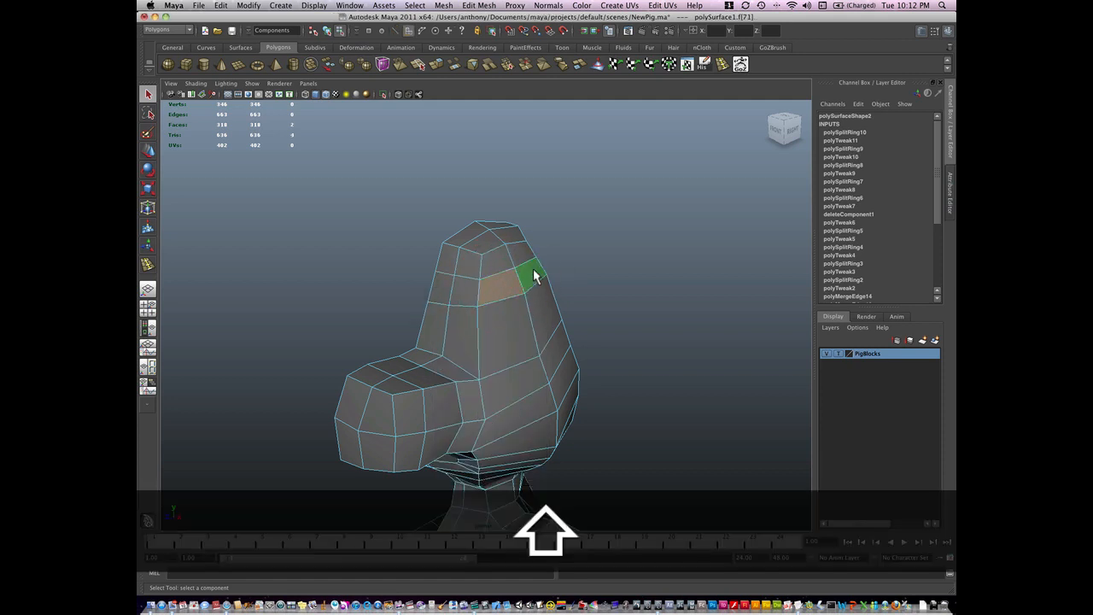
pyautogui.click(439, 65)
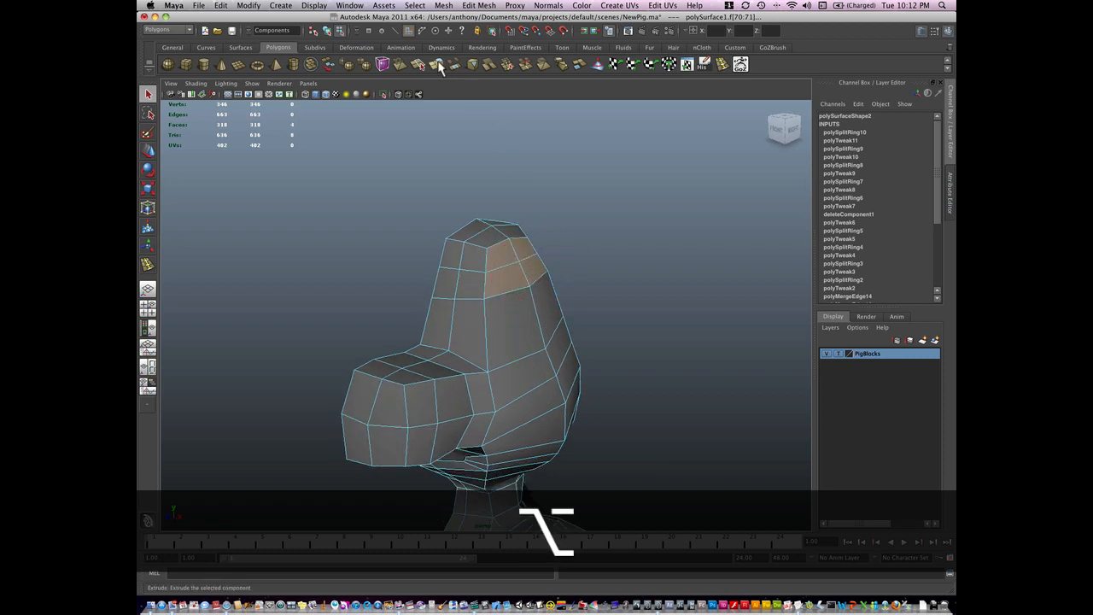
pyautogui.click(437, 65)
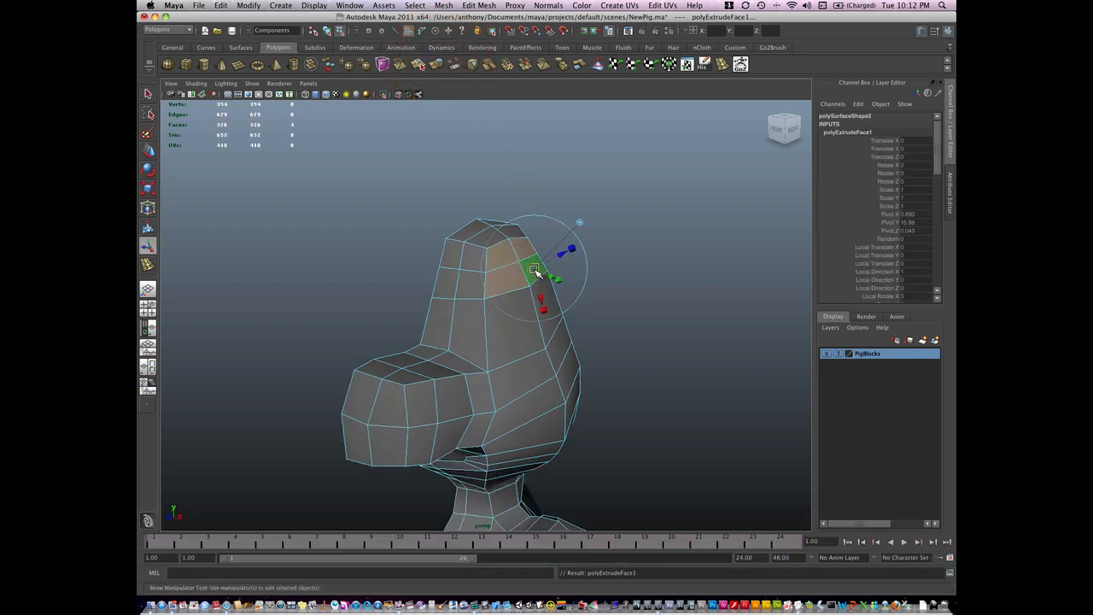
pyautogui.press('w')
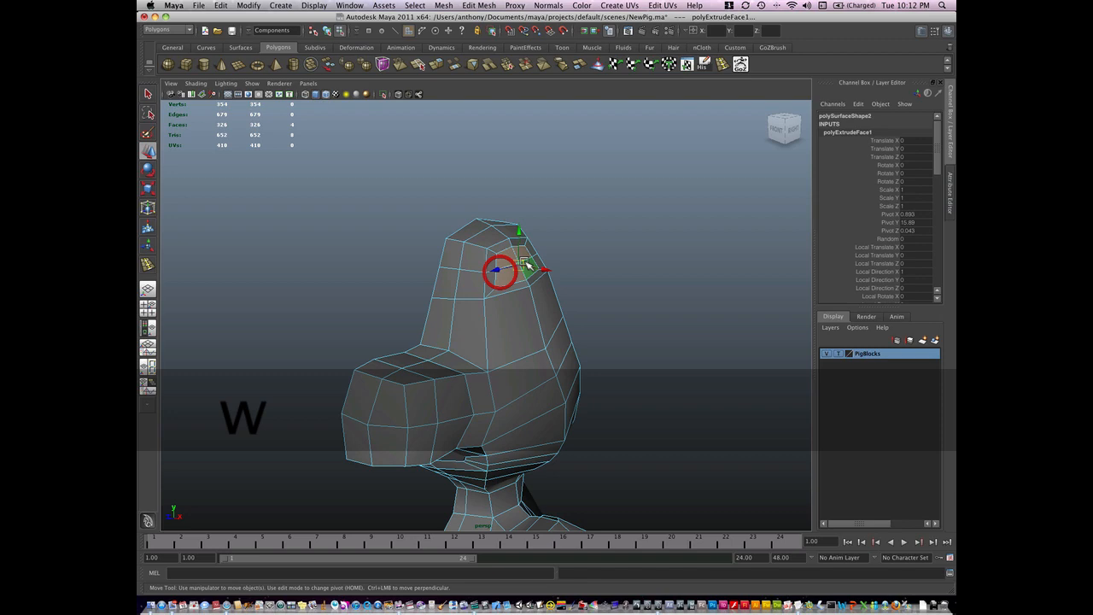
pyautogui.moveTo(499, 272); pyautogui.dragTo(530, 253)
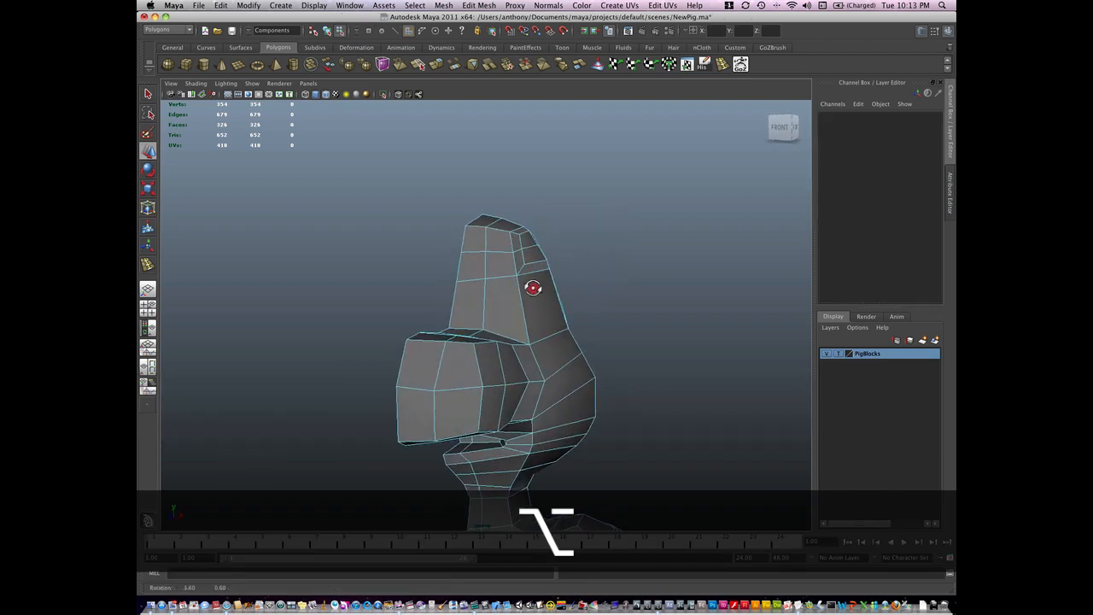
# - Inspect the new socket from another angle and pick a point near the top of the head
pyautogui.rightClick(479, 270)
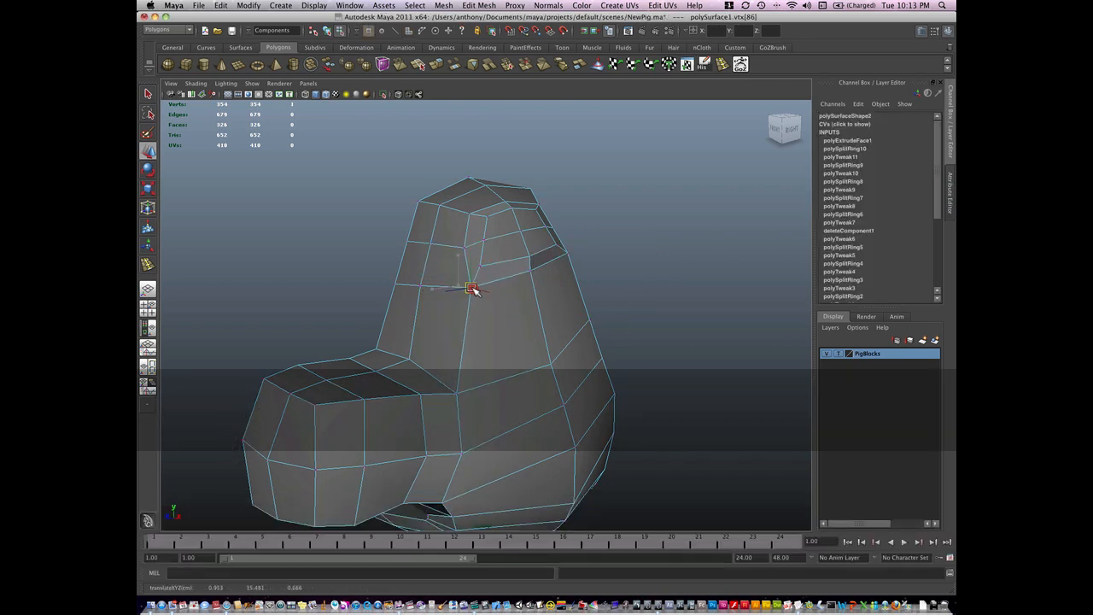
pyautogui.moveTo(472, 287); pyautogui.dragTo(485, 259)
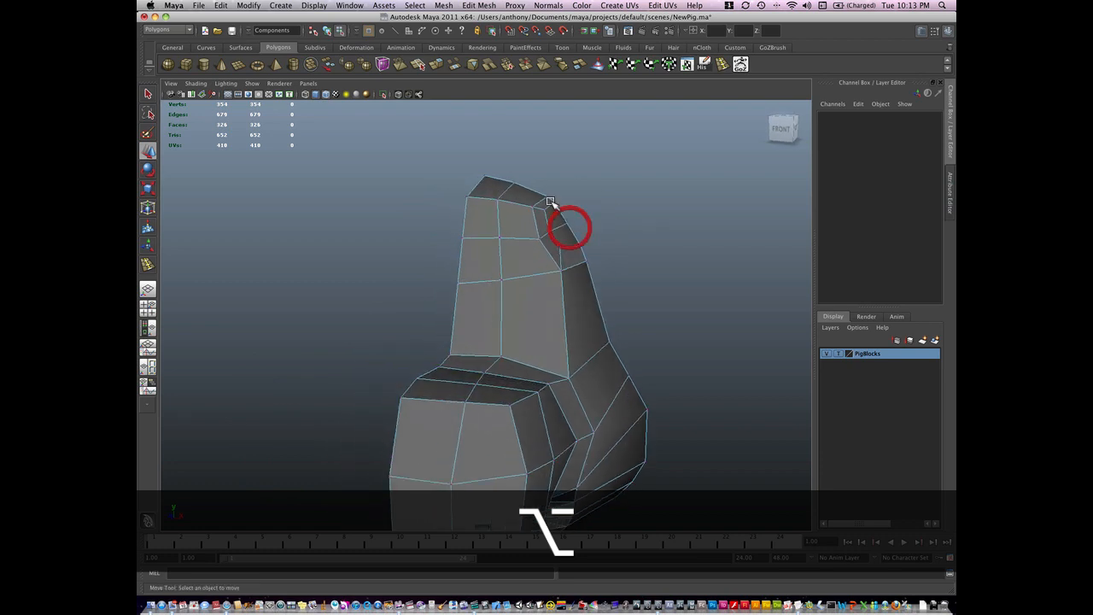
pyautogui.click(550, 202)
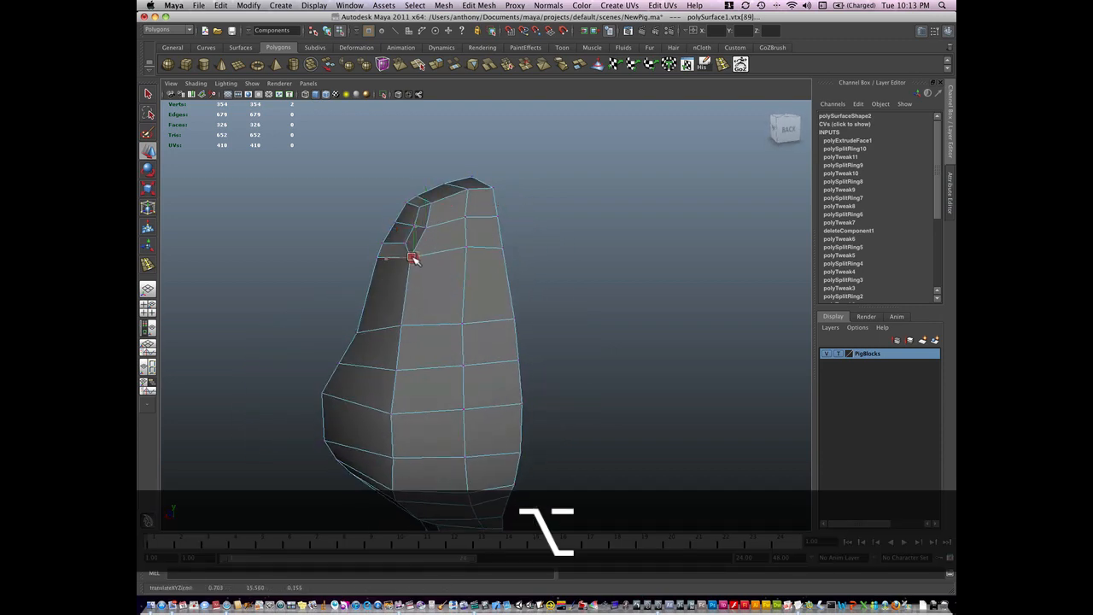
# - Flatten a new polygon cube into a thin slab and pull its top vertices up into a pointed ear
pyautogui.moveTo(413, 256); pyautogui.dragTo(635, 255)
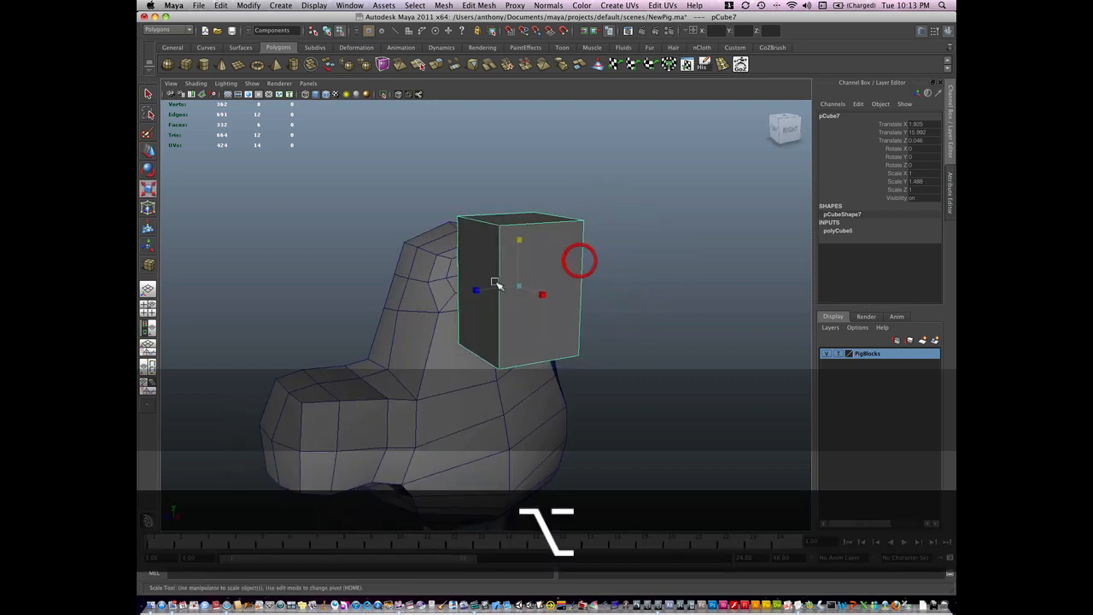
pyautogui.moveTo(544, 294); pyautogui.dragTo(516, 297)
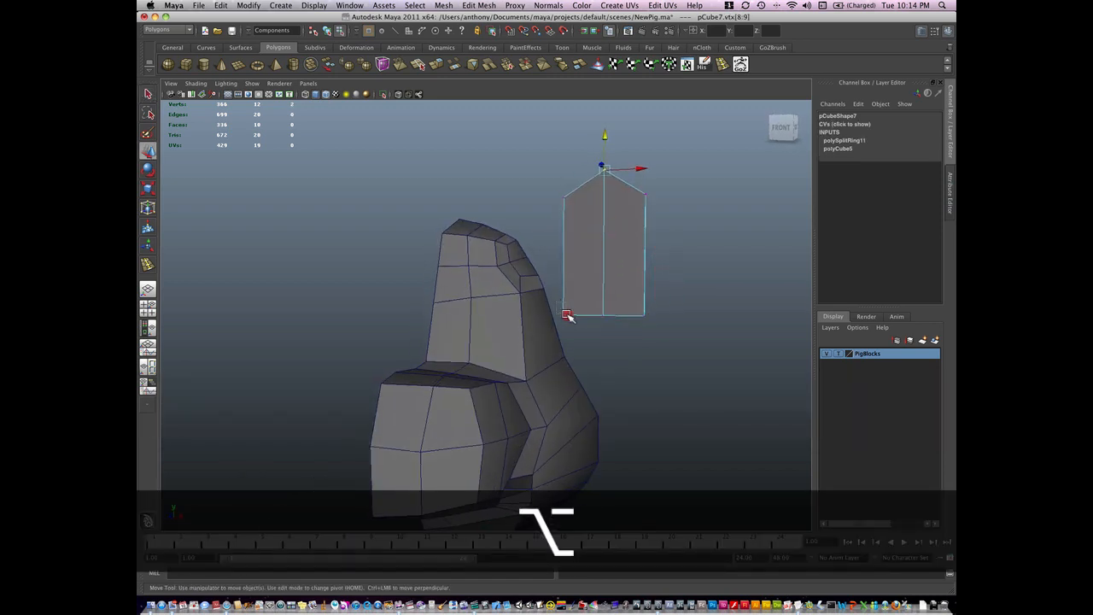
pyautogui.moveTo(601, 171); pyautogui.dragTo(607, 304)
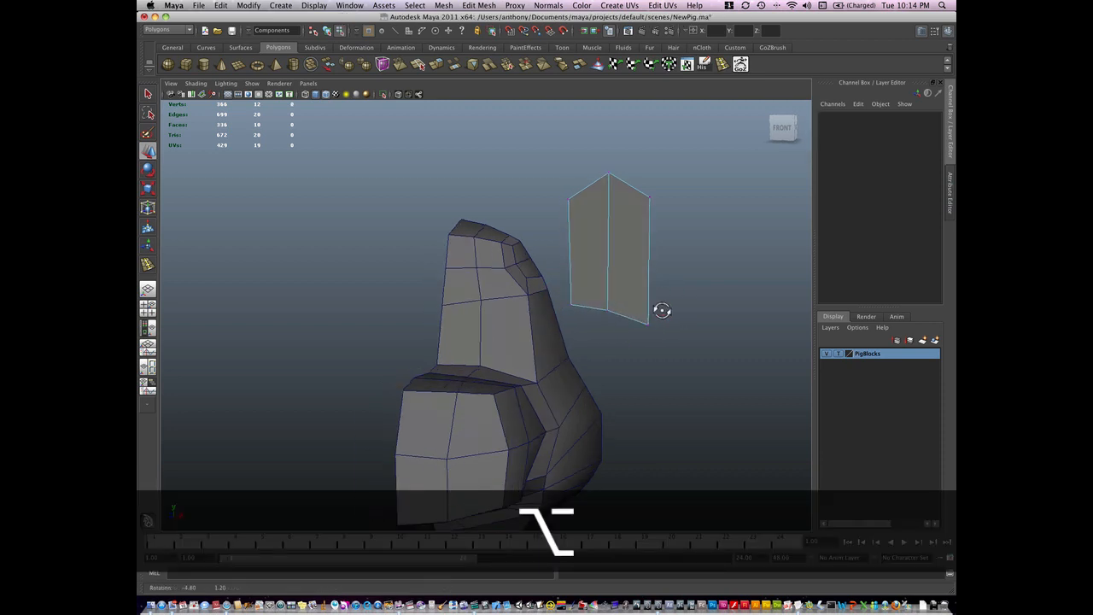
pyautogui.click(648, 316)
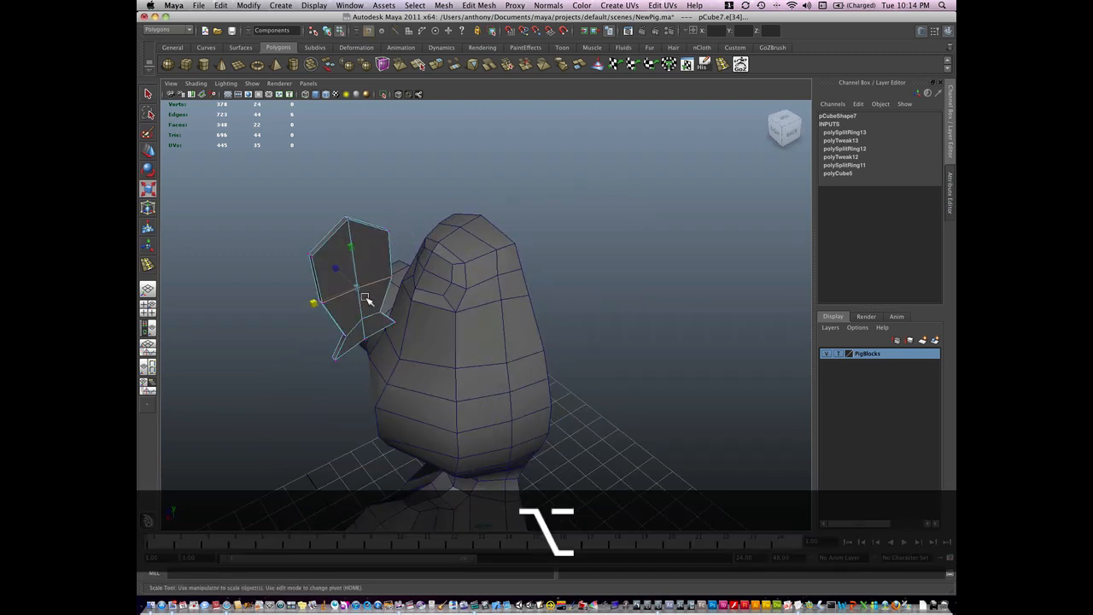
# - Move the ear's vertices and pull its lower ones in to taper the base into a narrow stem
pyautogui.press('w')
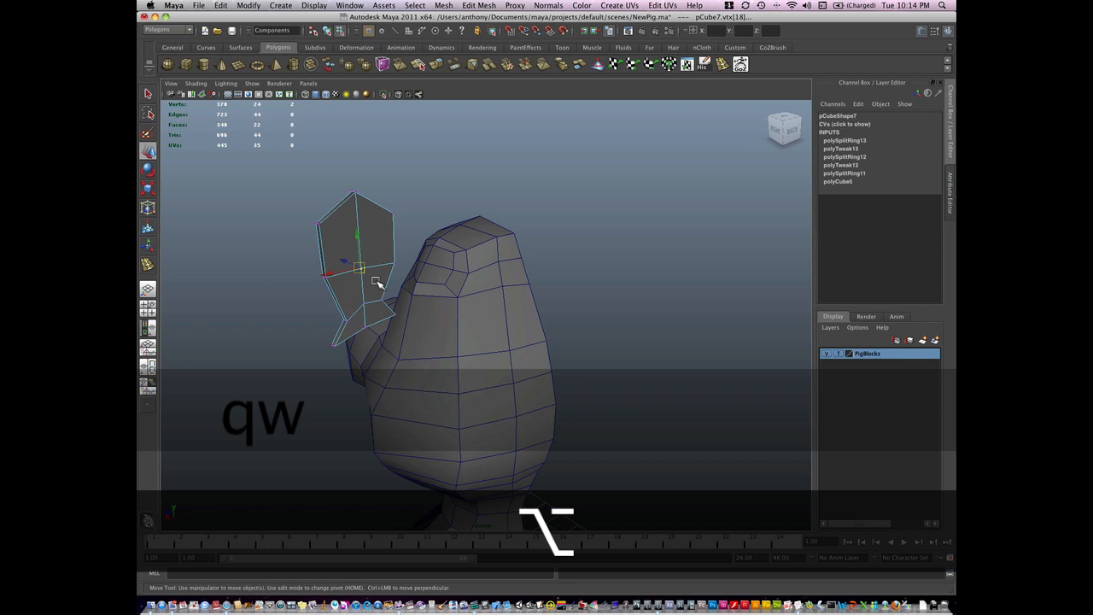
pyautogui.moveTo(359, 270); pyautogui.dragTo(385, 294)
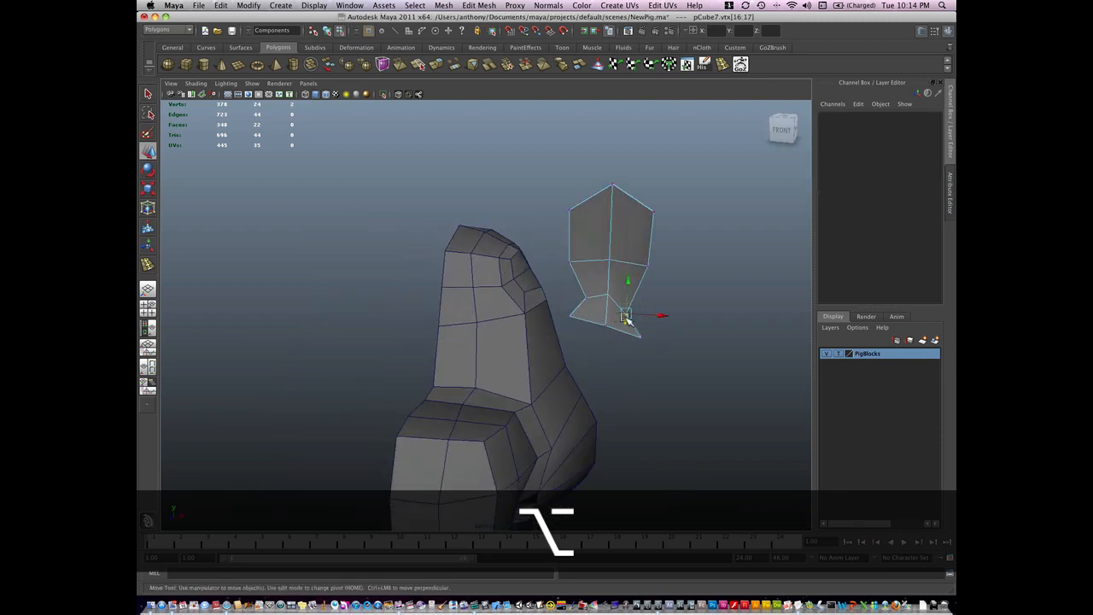
pyautogui.moveTo(629, 318); pyautogui.dragTo(631, 338)
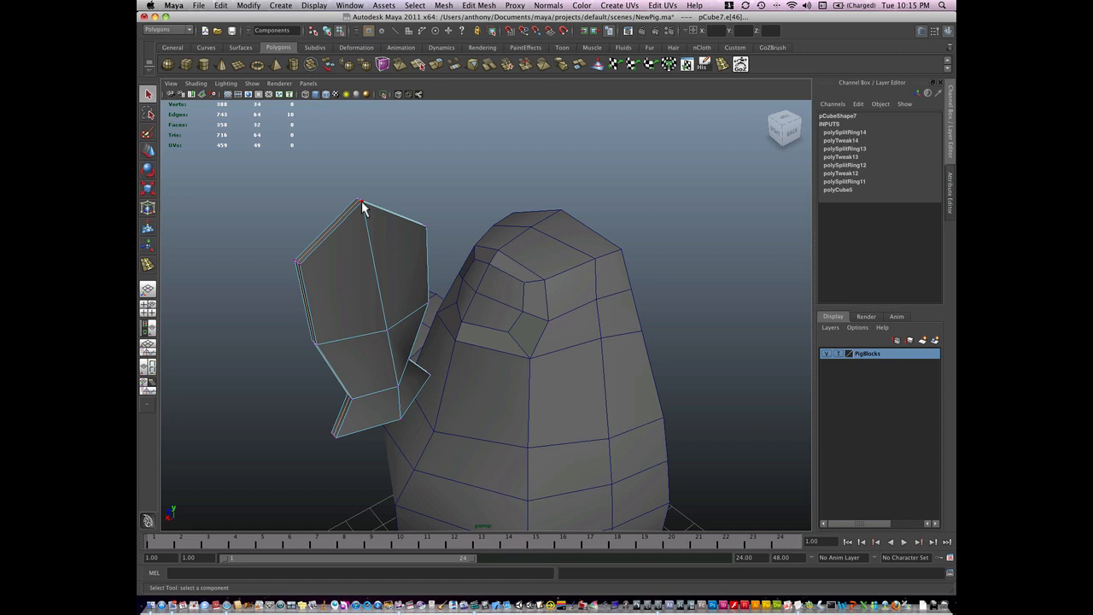
# - Reshape the ear's tip and add two more edge loops across the ear
pyautogui.click(362, 205)
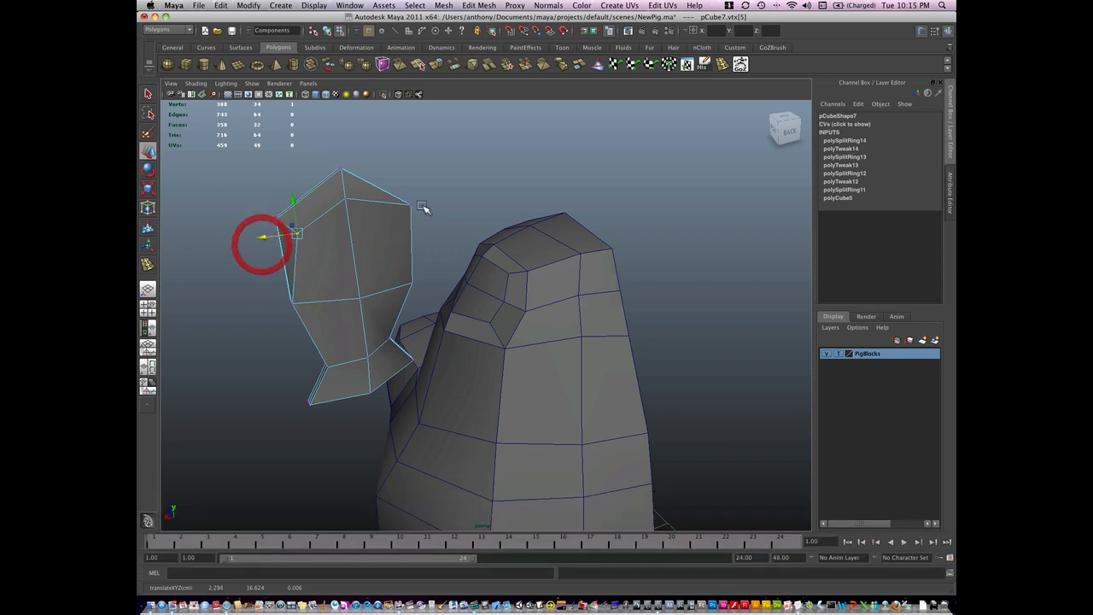
pyautogui.moveTo(291, 236); pyautogui.dragTo(385, 188)
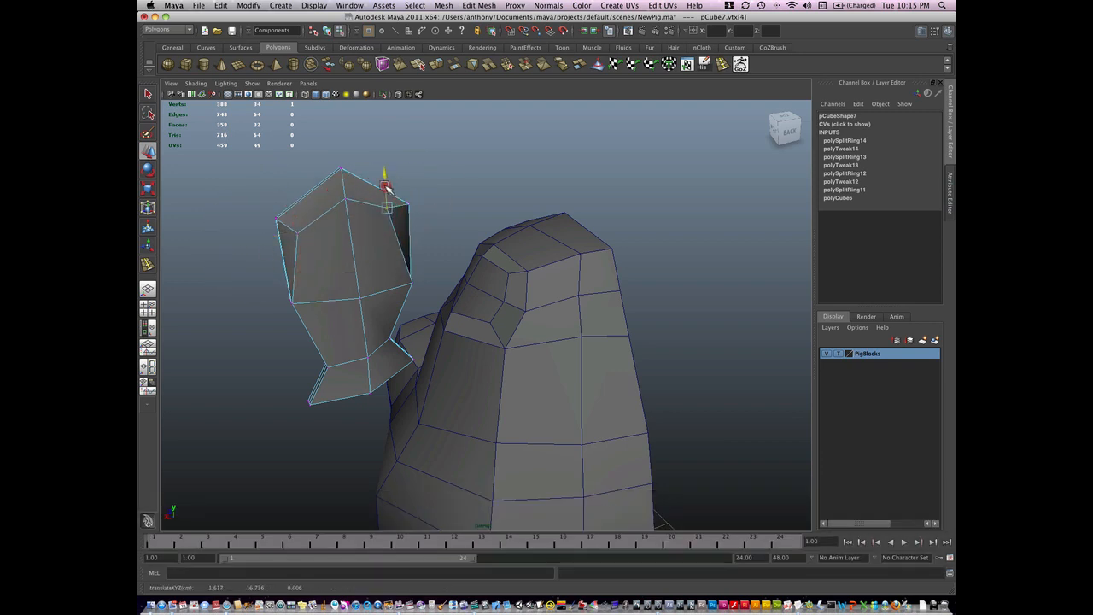
pyautogui.moveTo(385, 186); pyautogui.dragTo(366, 292)
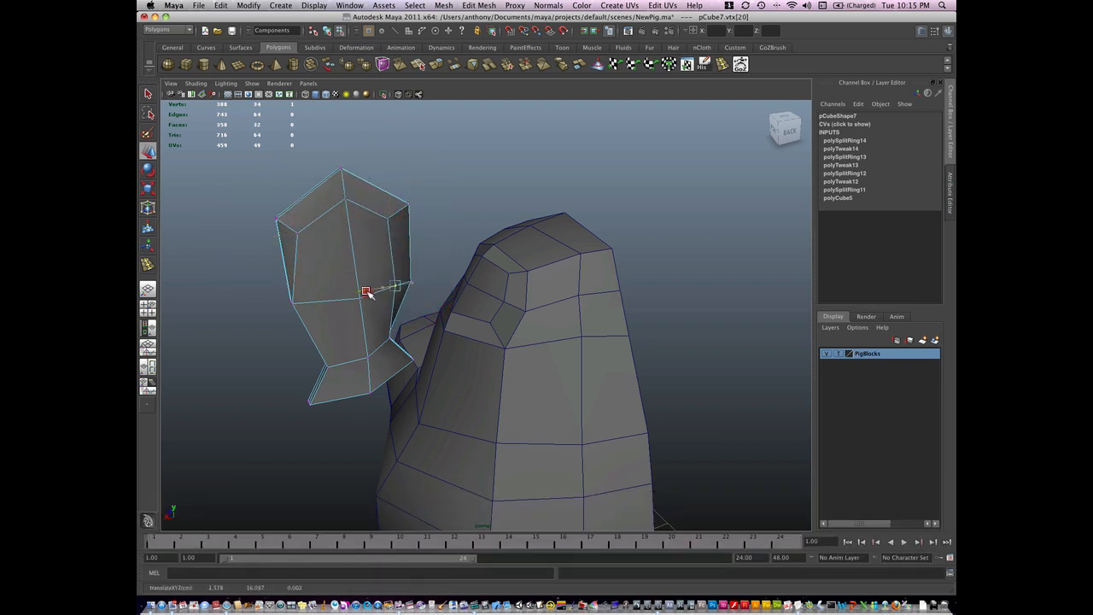
pyautogui.moveTo(366, 292); pyautogui.dragTo(290, 307)
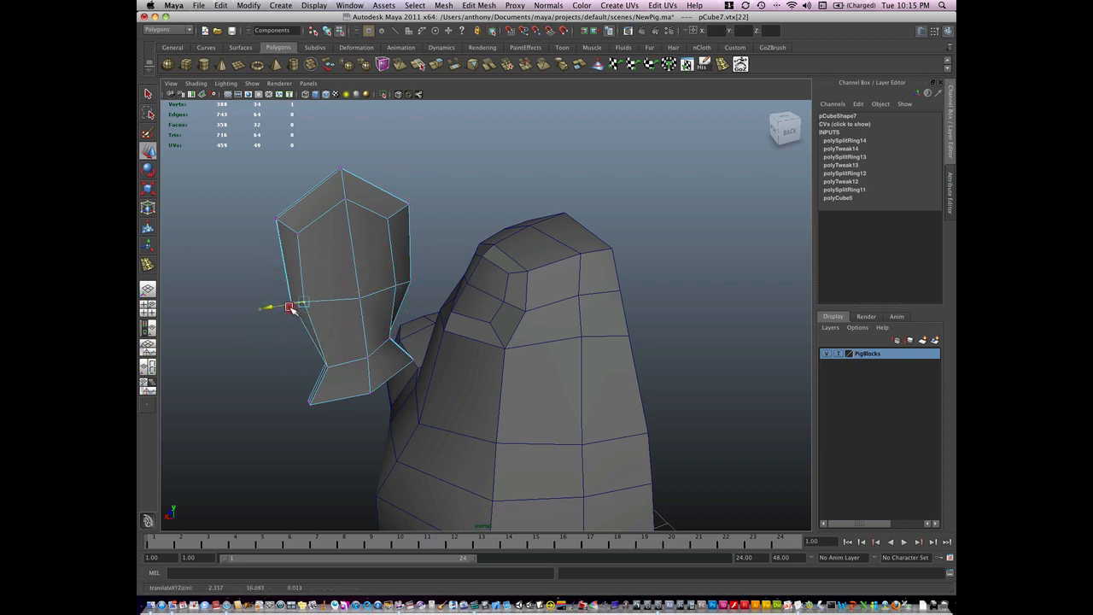
pyautogui.moveTo(290, 308); pyautogui.dragTo(308, 350)
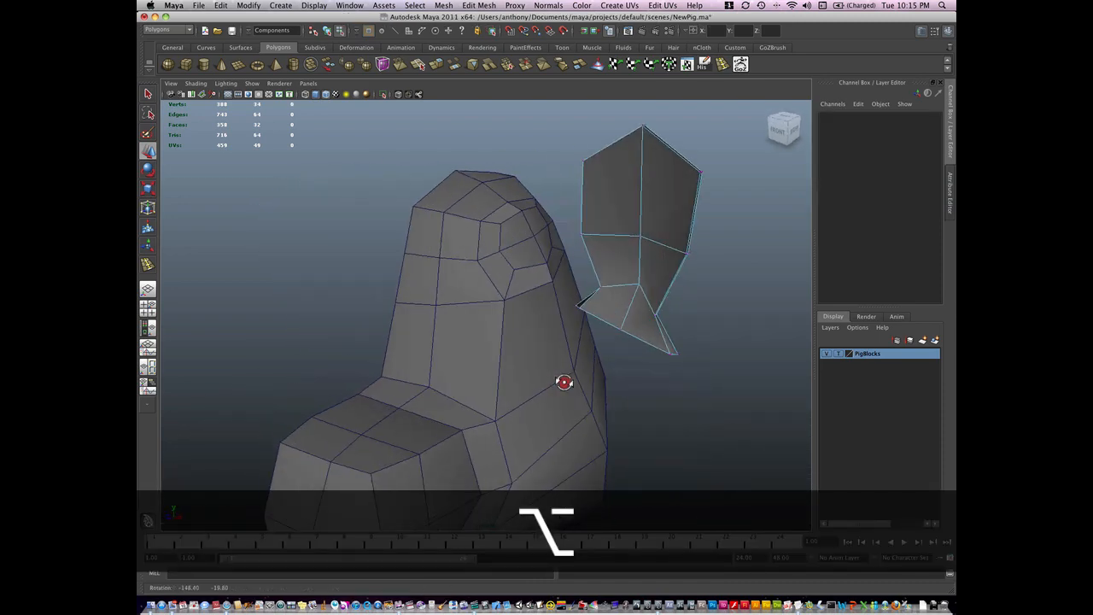
pyautogui.rightClick(646, 264)
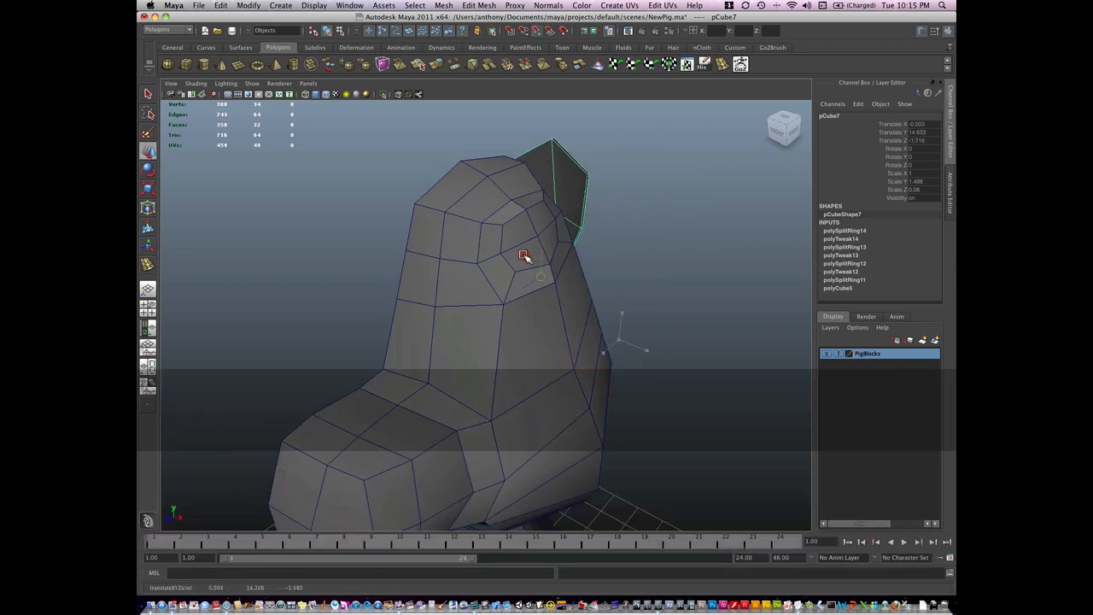
# - Move and rotate the ear so its narrow base settles into the head's socket, then select the head
pyautogui.moveTo(525, 257); pyautogui.dragTo(506, 262)
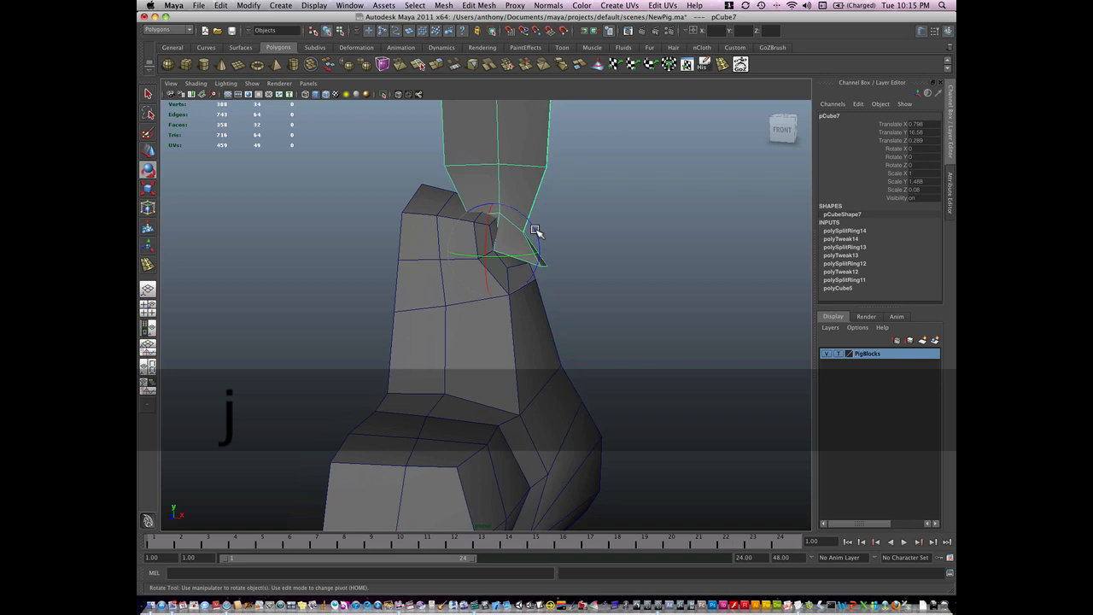
pyautogui.moveTo(533, 235); pyautogui.dragTo(547, 264)
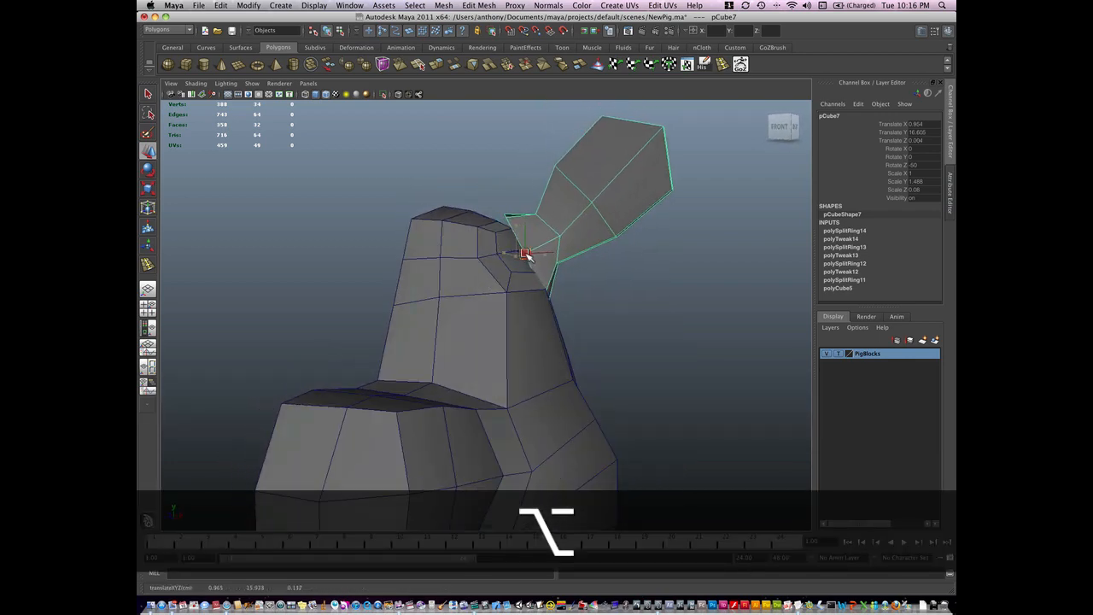
pyautogui.moveTo(526, 256); pyautogui.dragTo(530, 322)
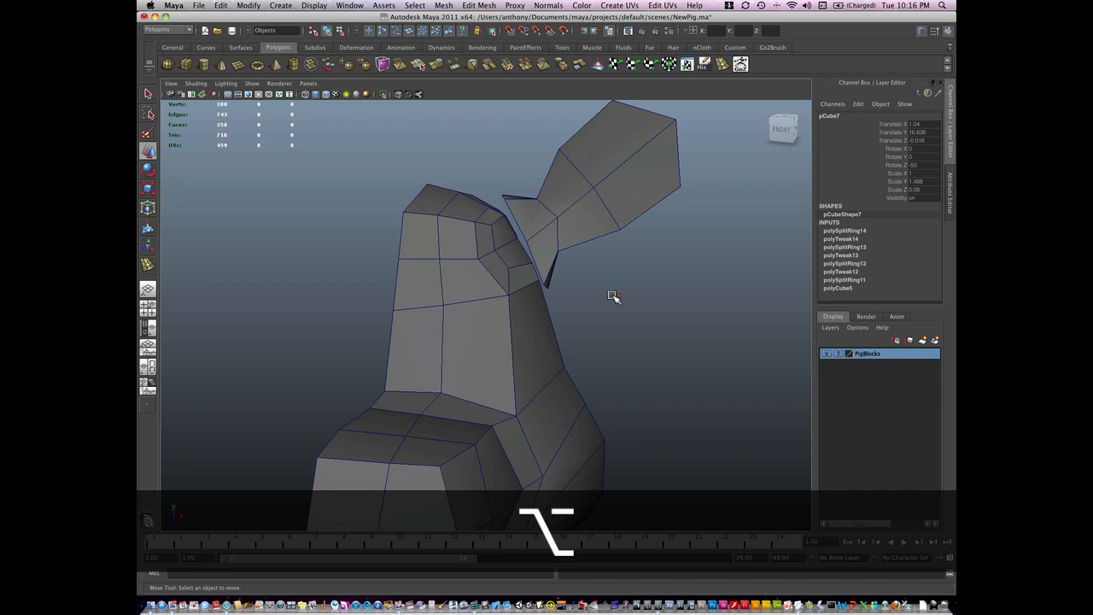
pyautogui.rightClick(529, 264)
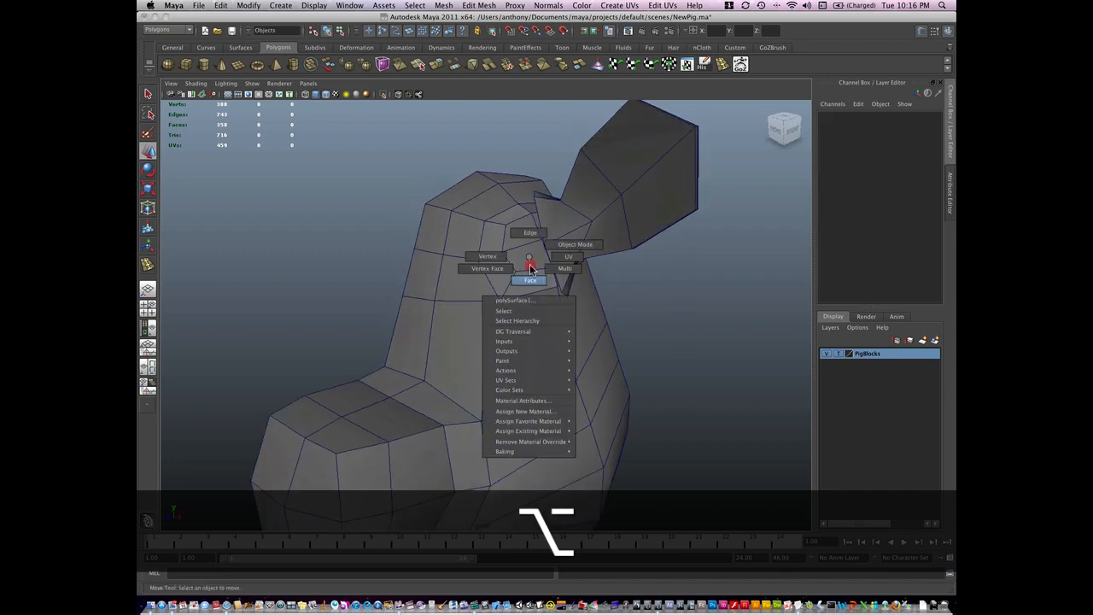
pyautogui.click(530, 280)
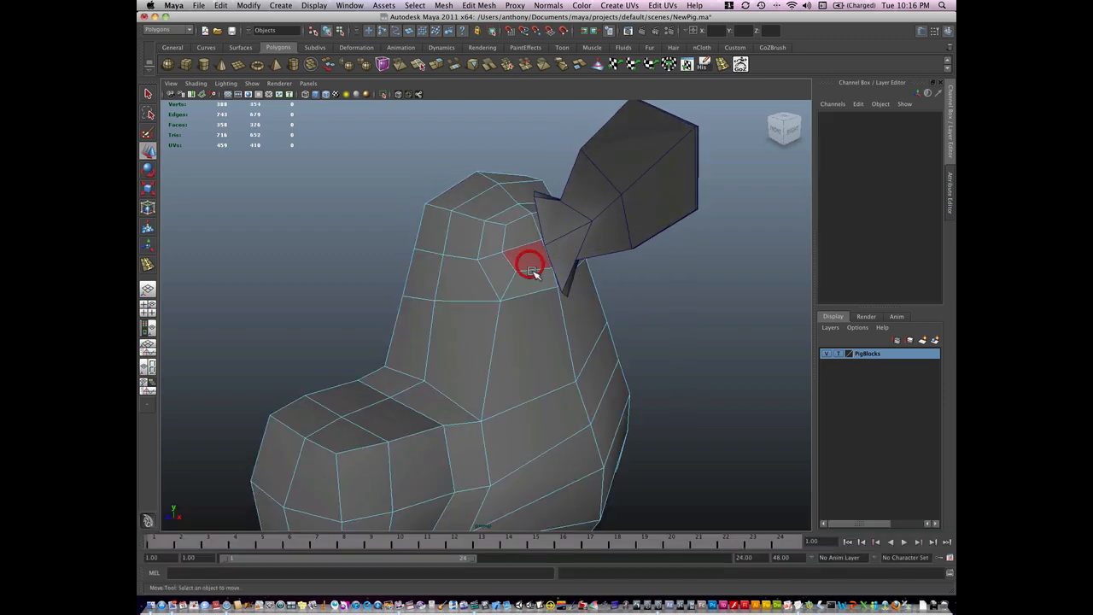
# - Delete the socket face on the head to open a hole for the ear's base
pyautogui.moveTo(533, 265); pyautogui.dragTo(584, 287)
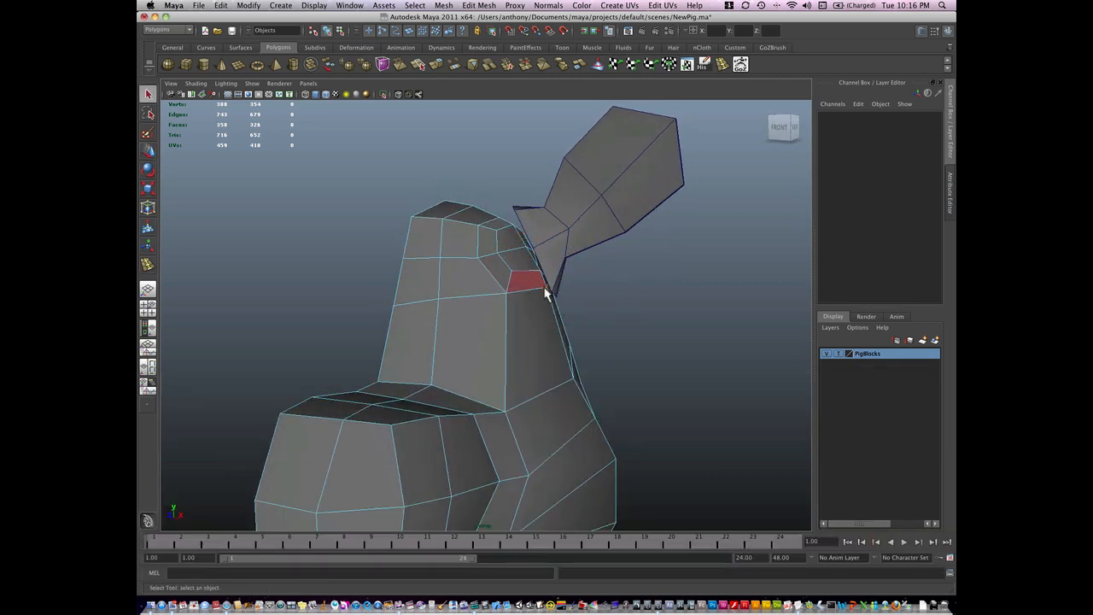
pyautogui.rightClick(546, 291)
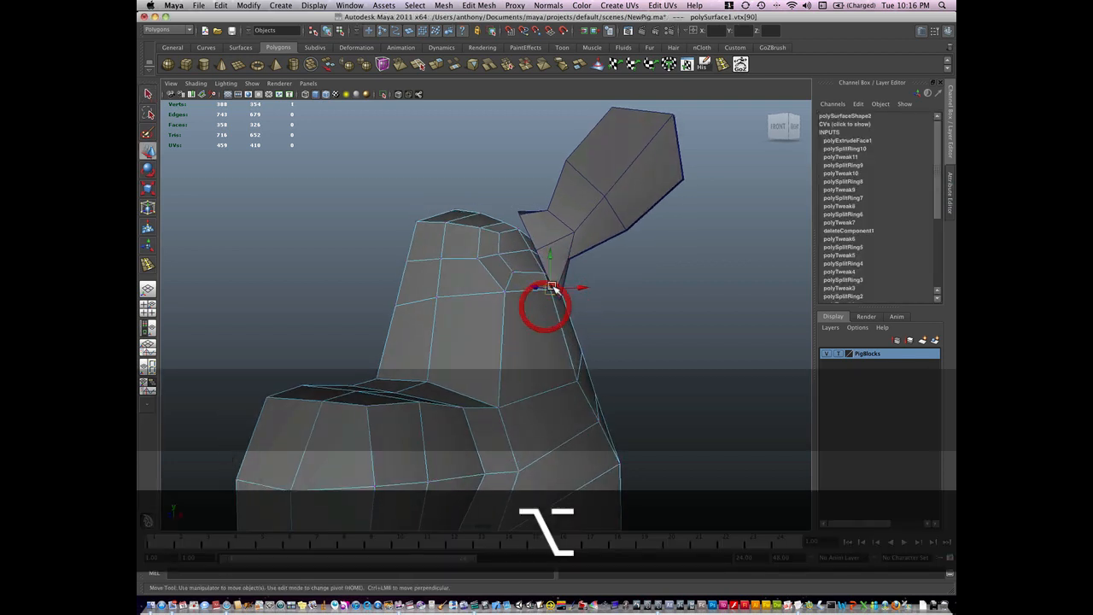
pyautogui.moveTo(550, 287); pyautogui.dragTo(615, 304)
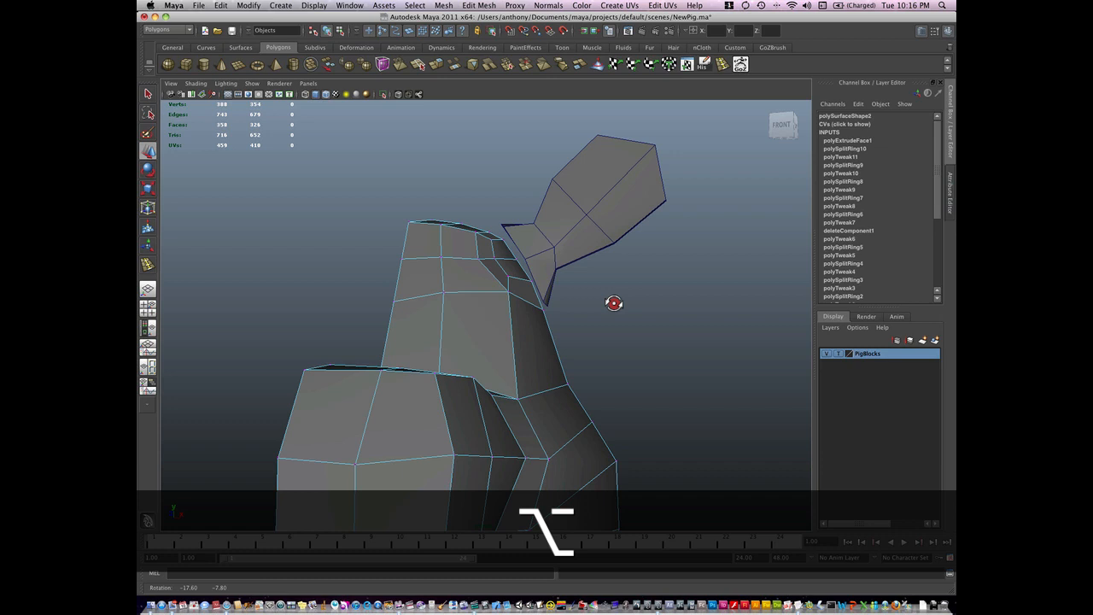
pyautogui.click(543, 294)
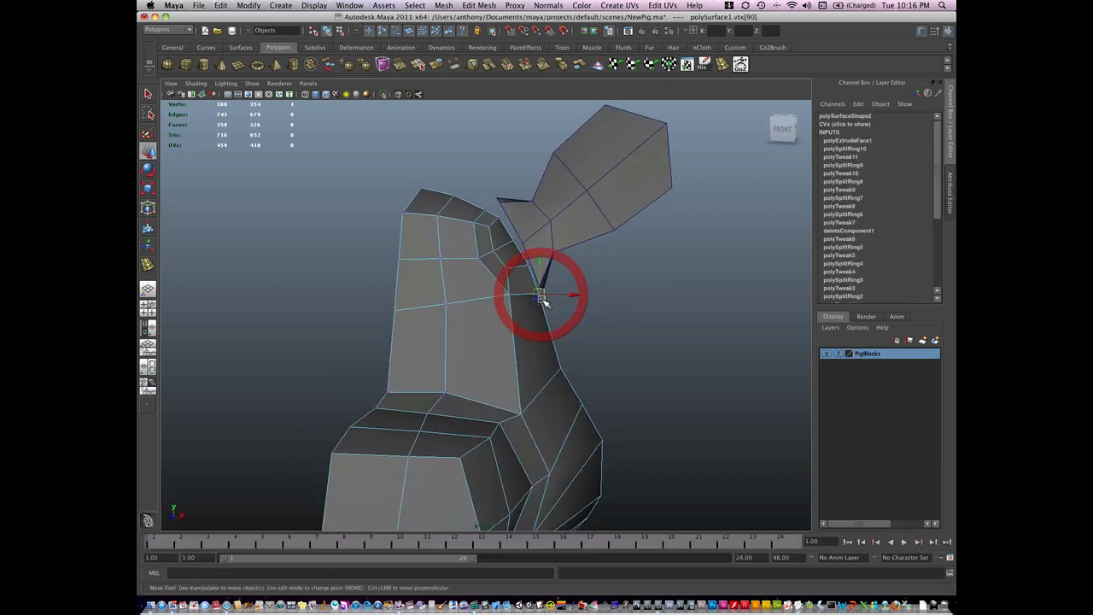
pyautogui.click(530, 267)
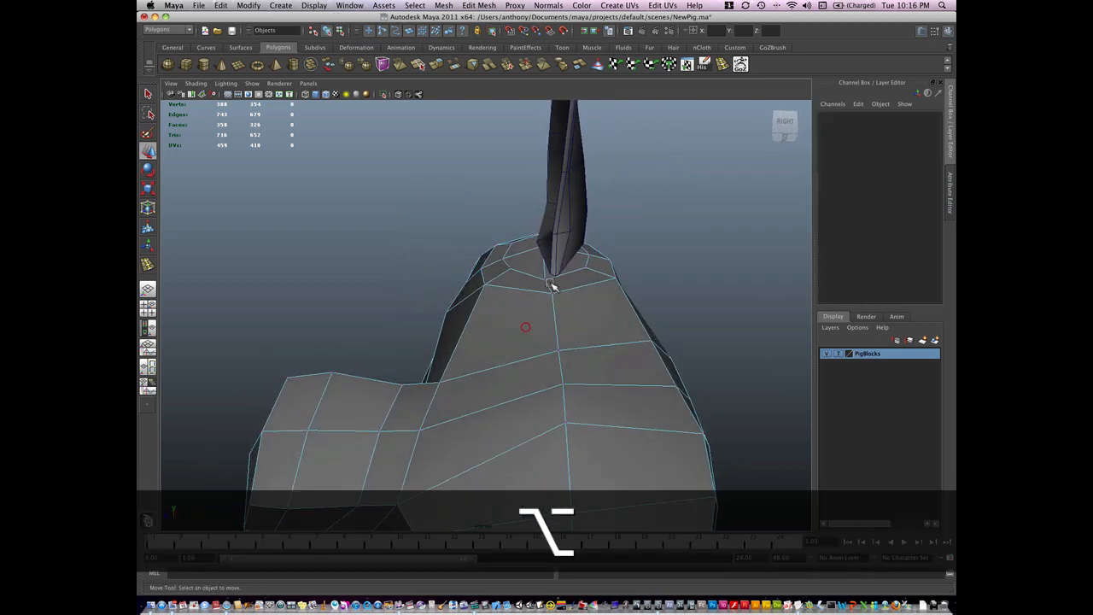
# - Nudge the socket rim vertices so the opening lines up with the ear base
pyautogui.click(556, 282)
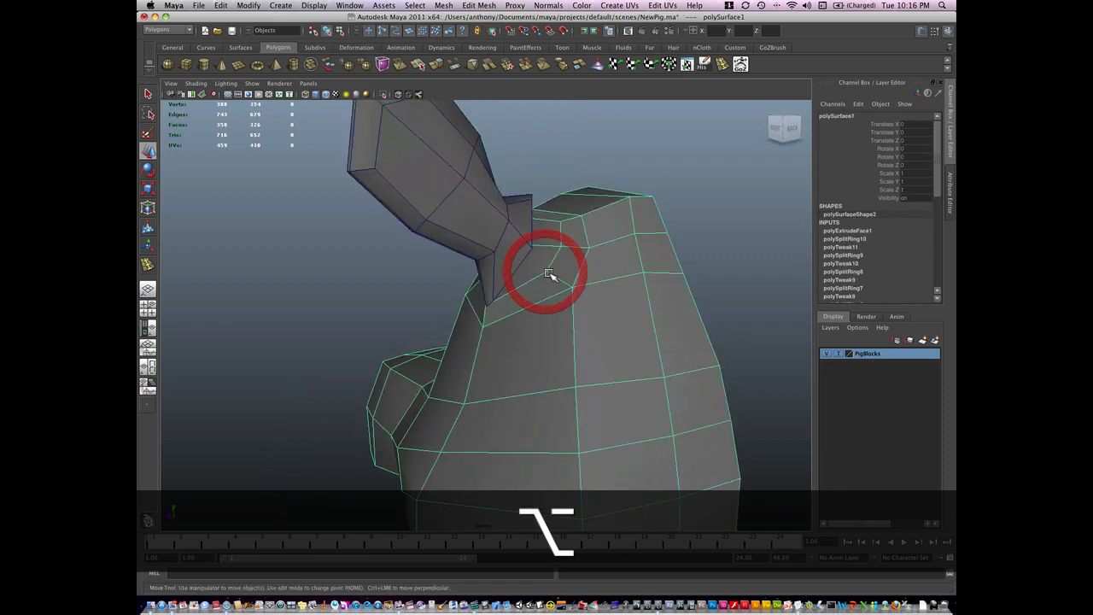
pyautogui.click(547, 274)
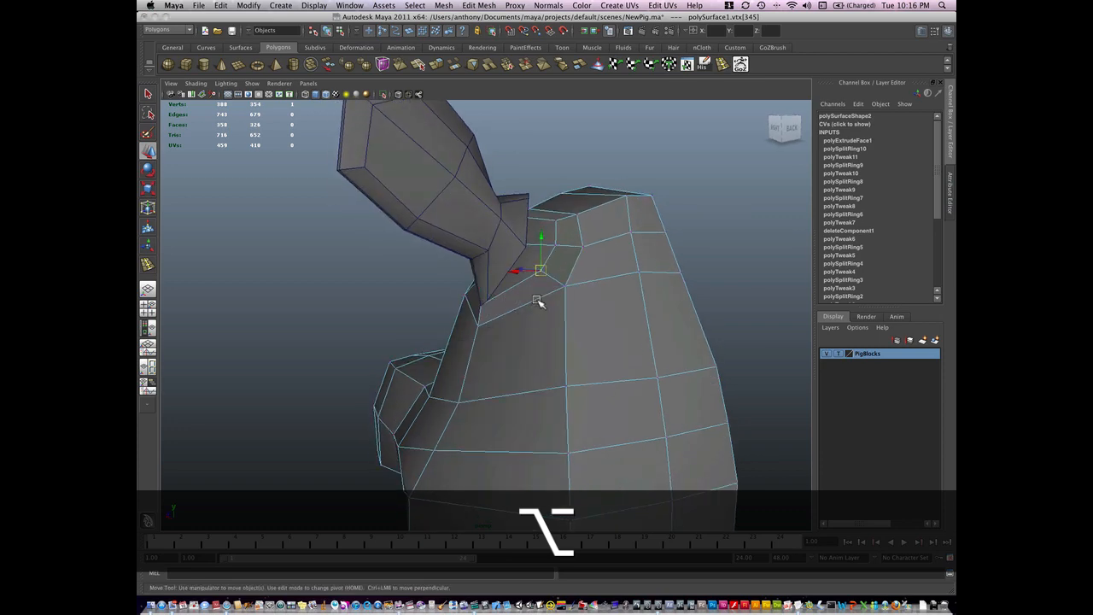
pyautogui.click(482, 216)
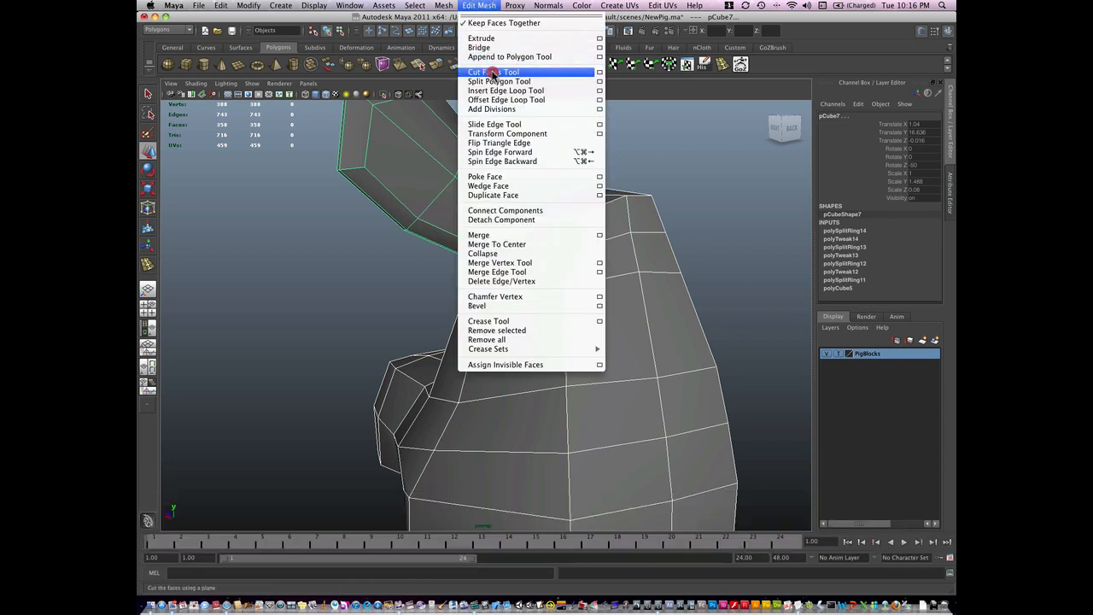
pyautogui.moveTo(492, 109)
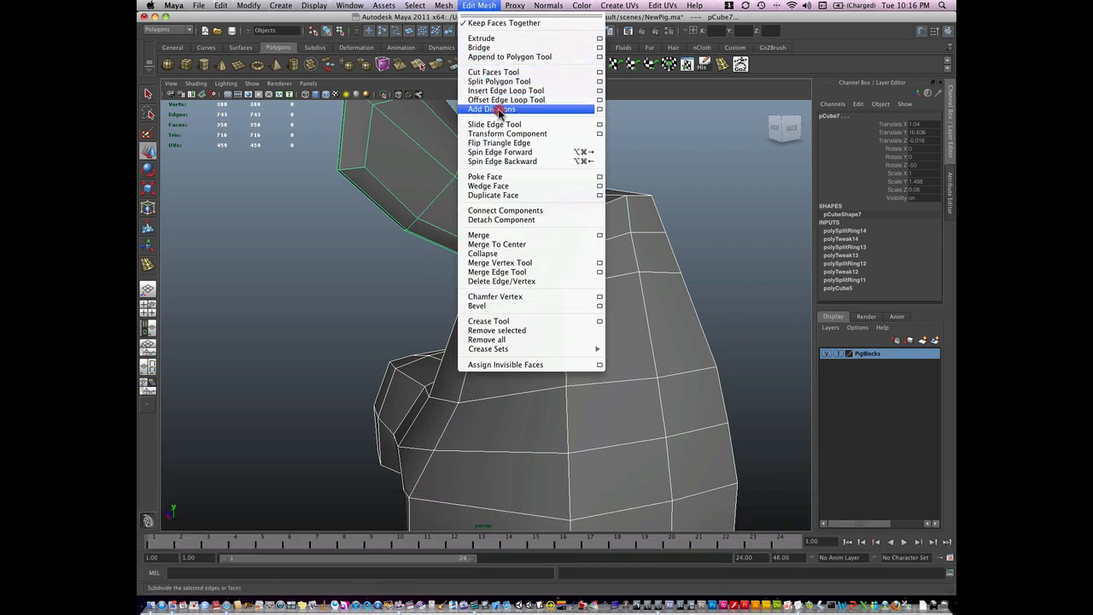
# - Combine the ear and head into one mesh with Mesh > Combine and check the socket opening
pyautogui.click(443, 5)
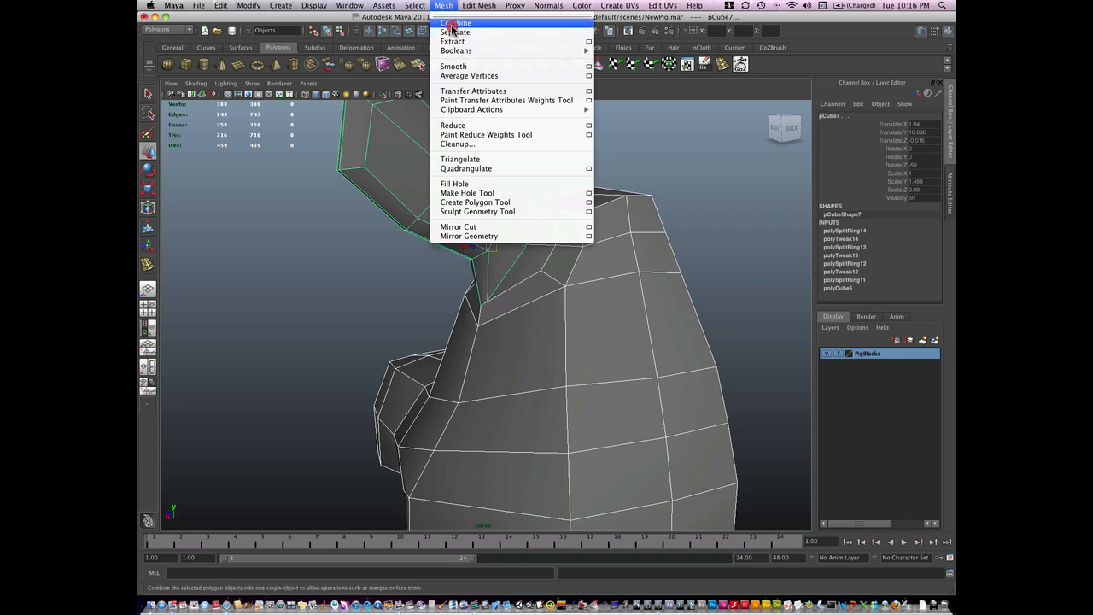
pyautogui.click(454, 24)
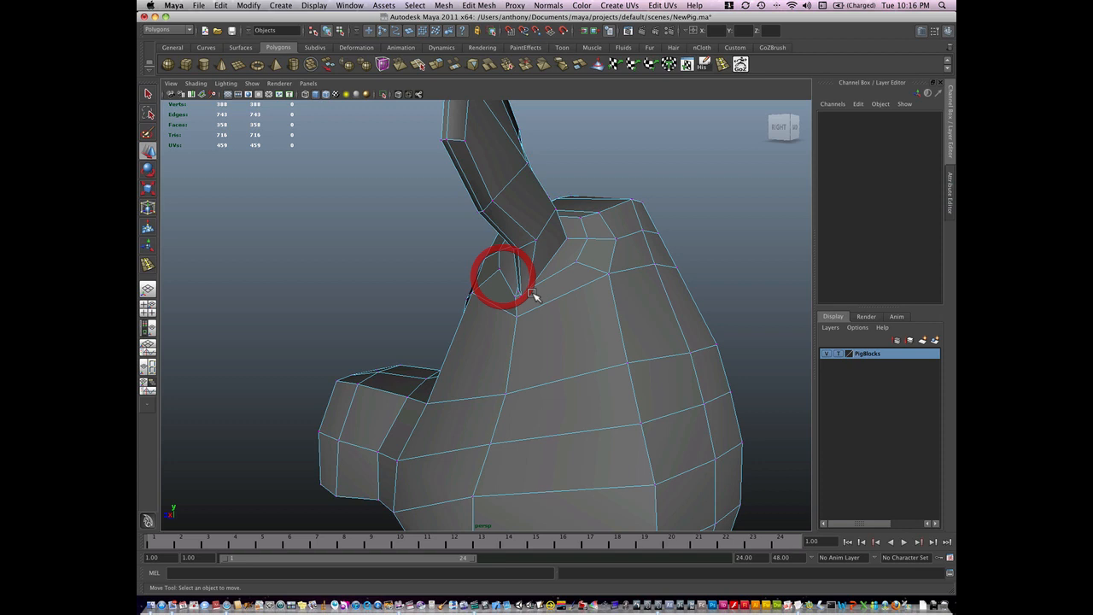
pyautogui.click(513, 291)
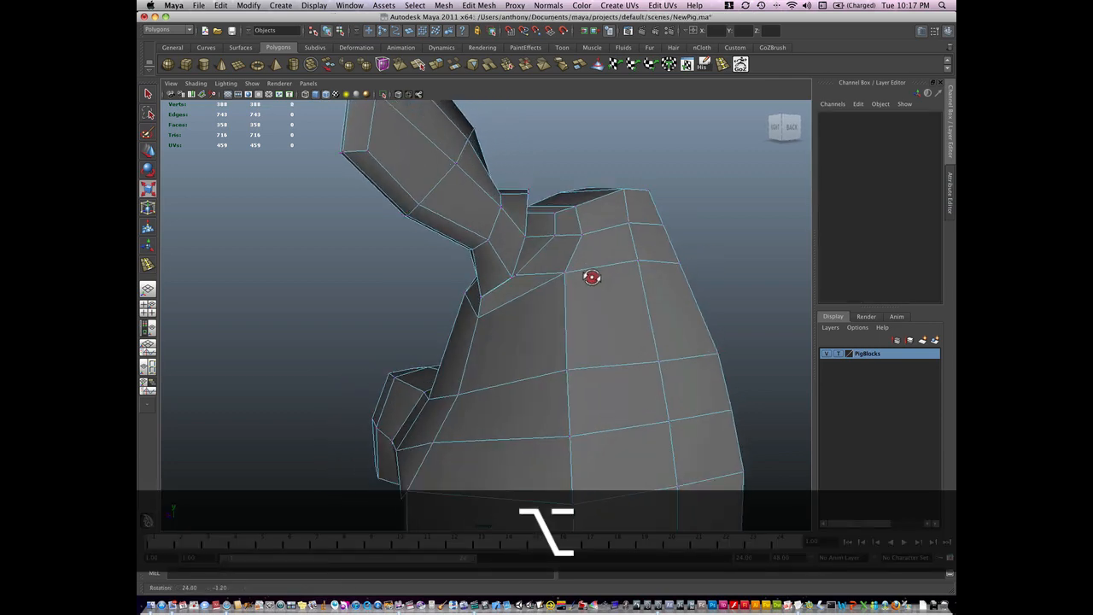
pyautogui.moveTo(593, 276); pyautogui.dragTo(512, 294)
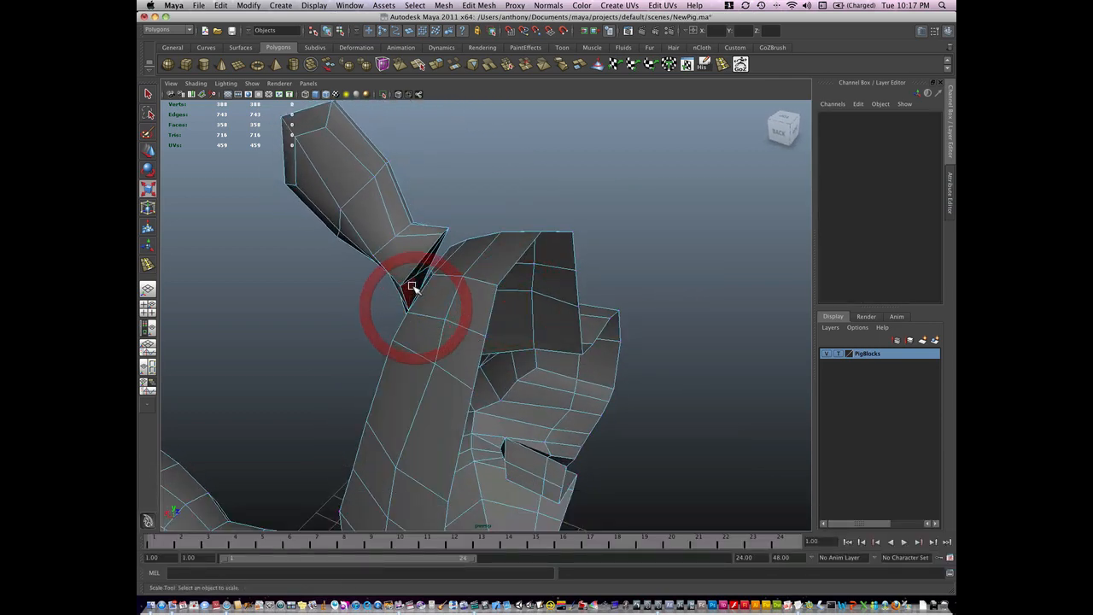
pyautogui.click(414, 282)
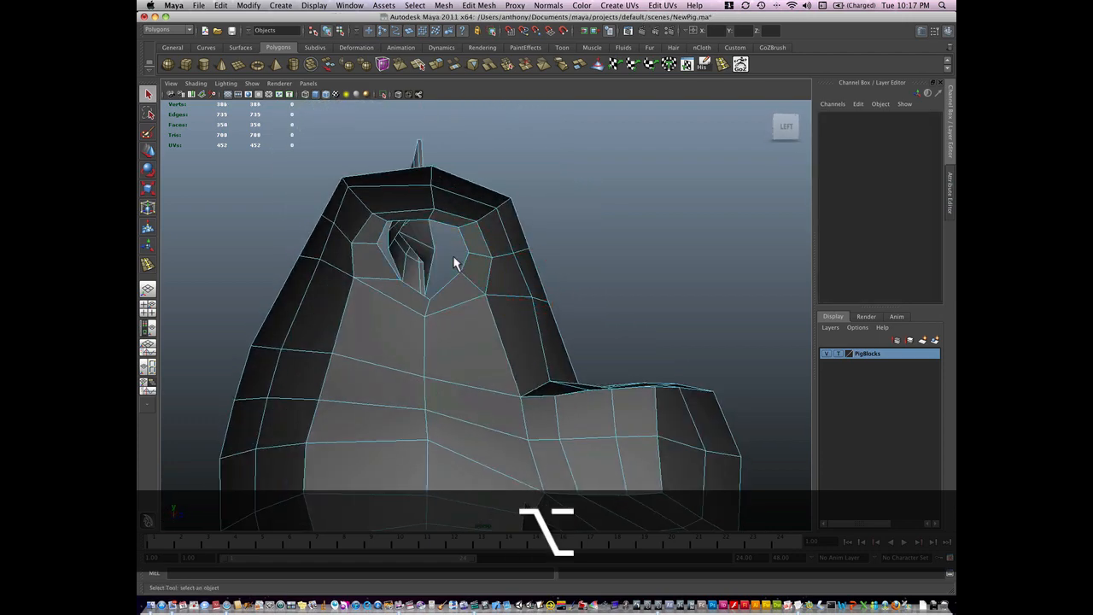
pyautogui.moveTo(453, 263); pyautogui.dragTo(509, 260)
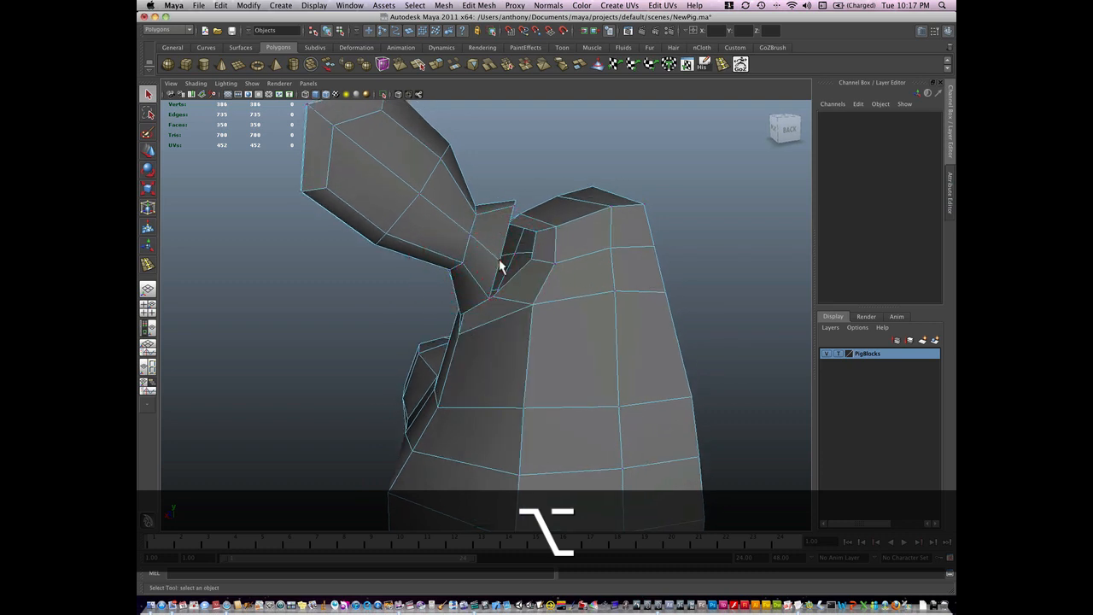
# - Shrink and rotate the ear's base so it fits snugly inside the socket hole
pyautogui.click(520, 259)
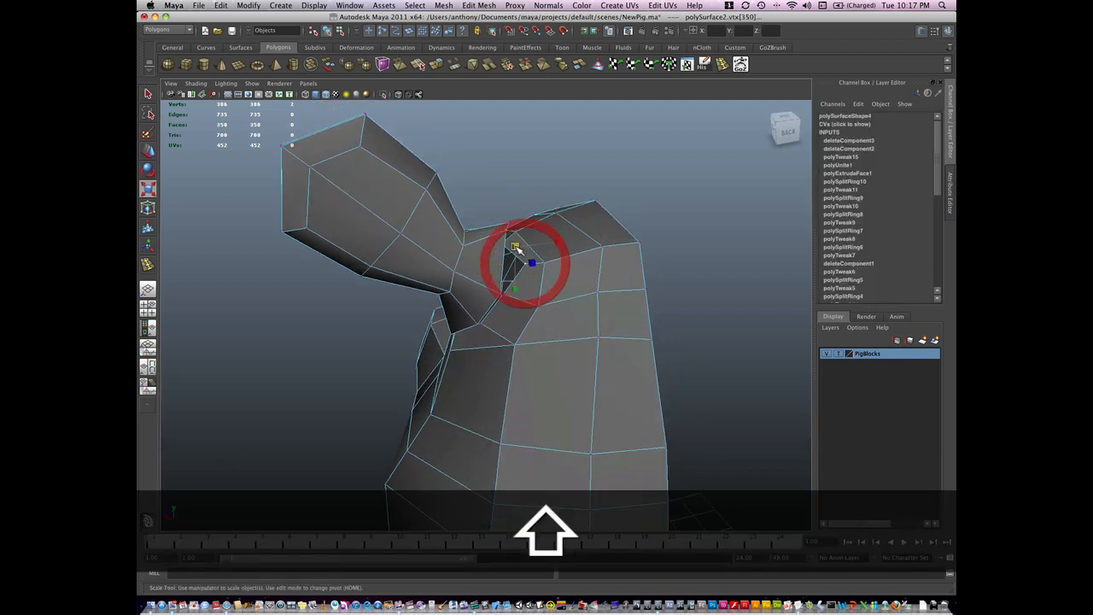
pyautogui.moveTo(529, 265); pyautogui.dragTo(509, 253)
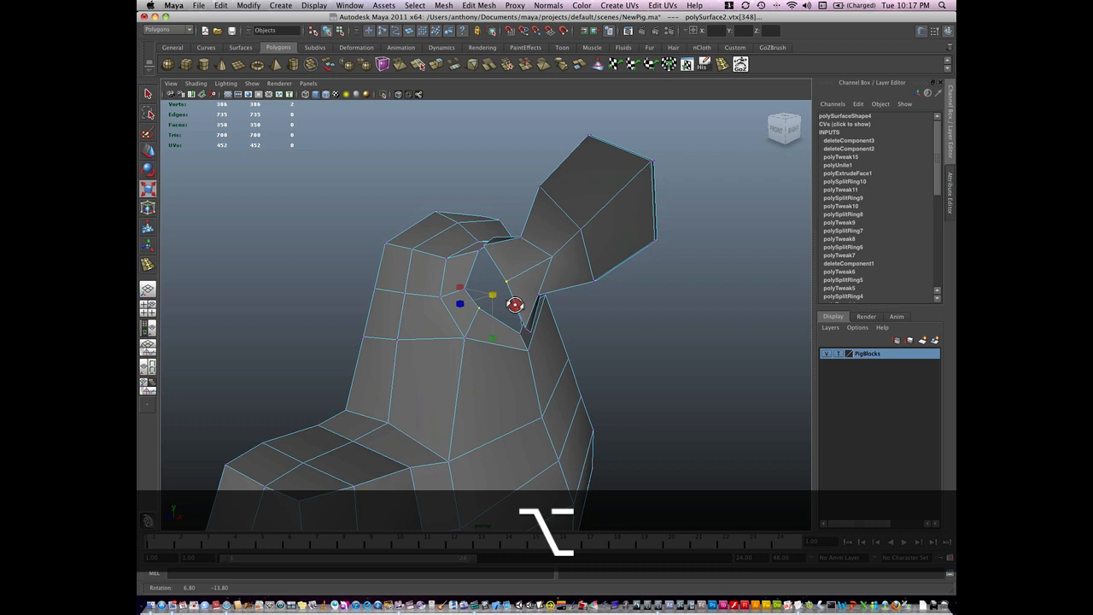
pyautogui.press('r')
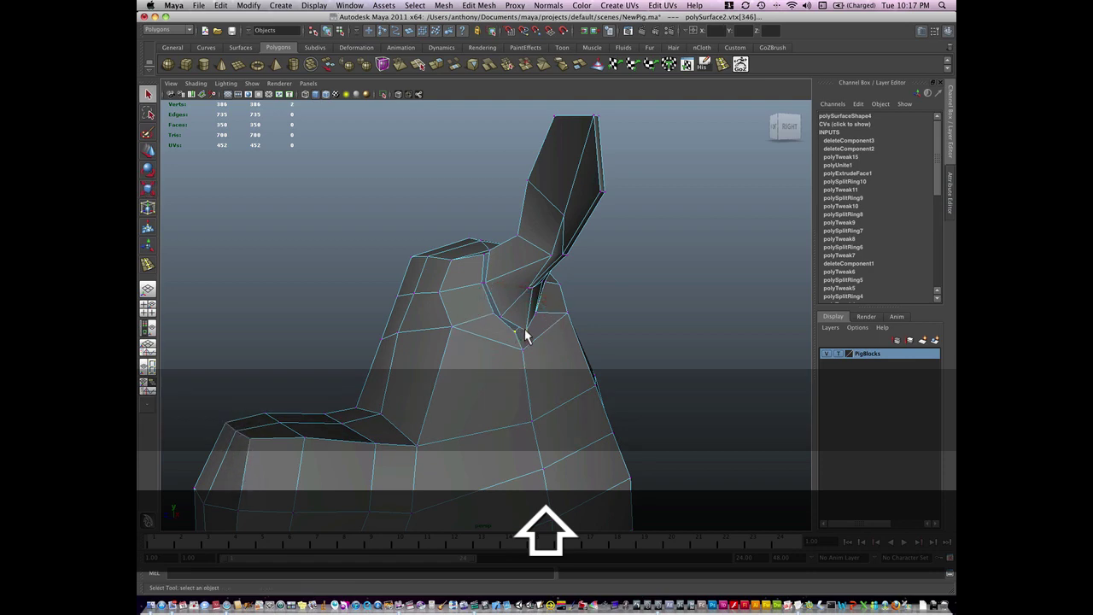
pyautogui.moveTo(527, 333); pyautogui.dragTo(579, 341)
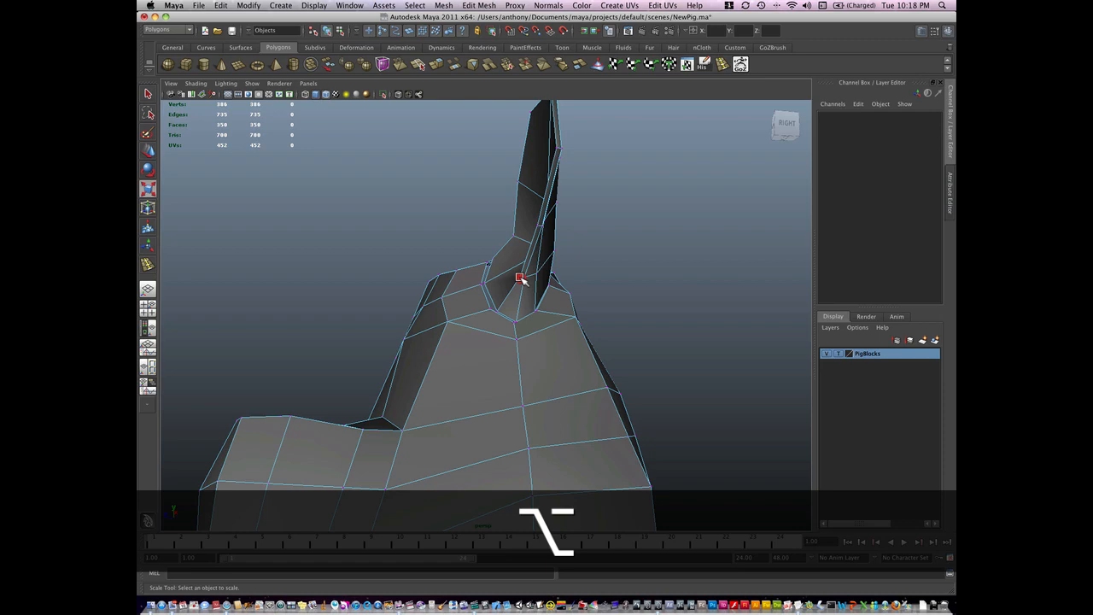
pyautogui.click(520, 281)
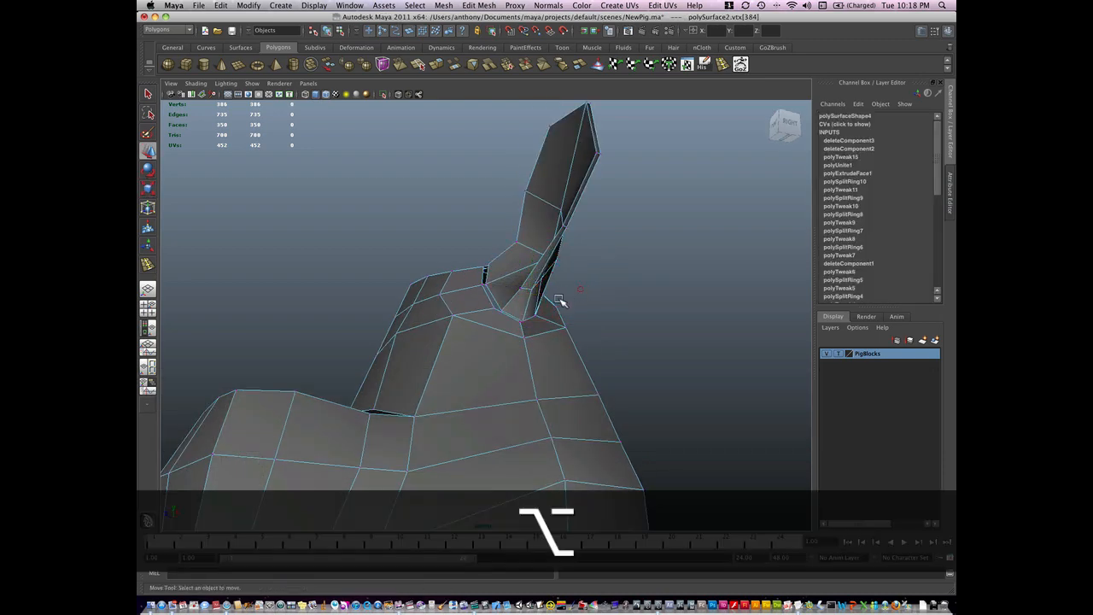
pyautogui.moveTo(555, 299); pyautogui.dragTo(478, 282)
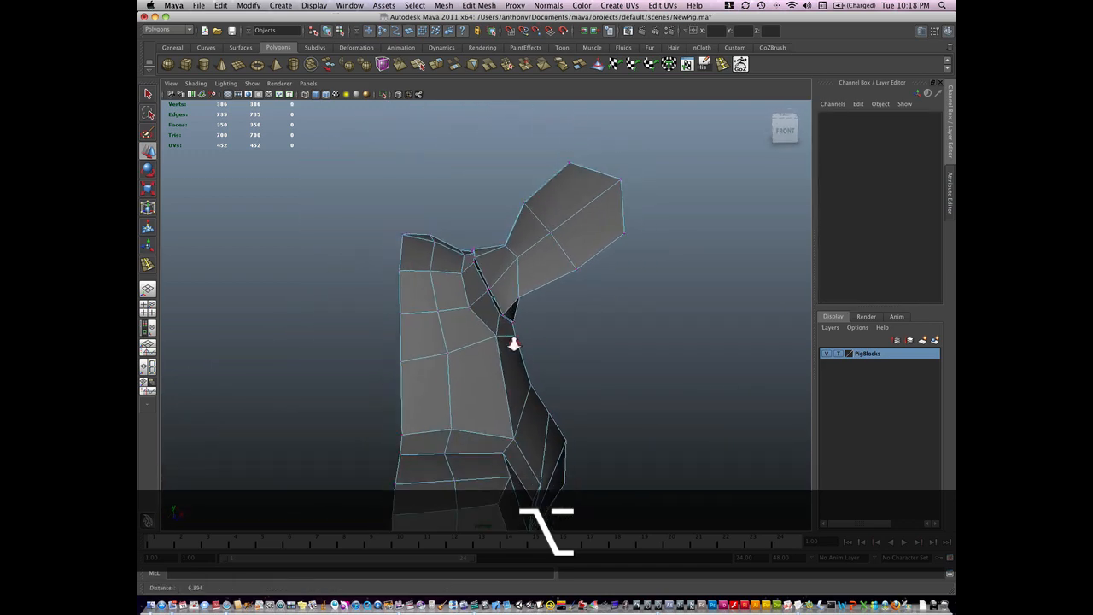
pyautogui.moveTo(513, 342); pyautogui.dragTo(487, 393)
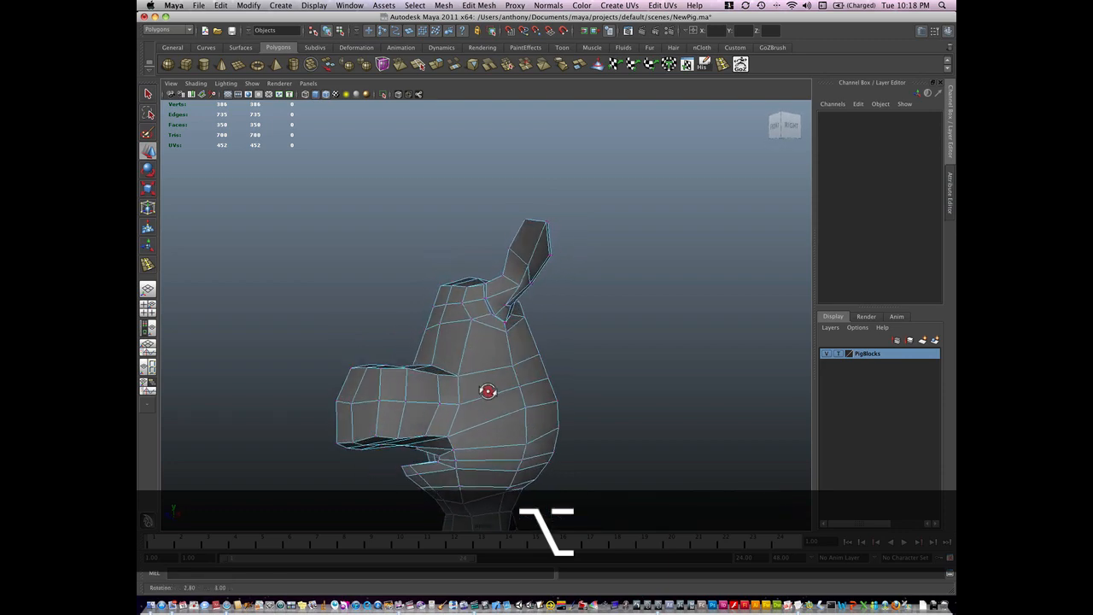
pyautogui.moveTo(487, 391); pyautogui.dragTo(529, 379)
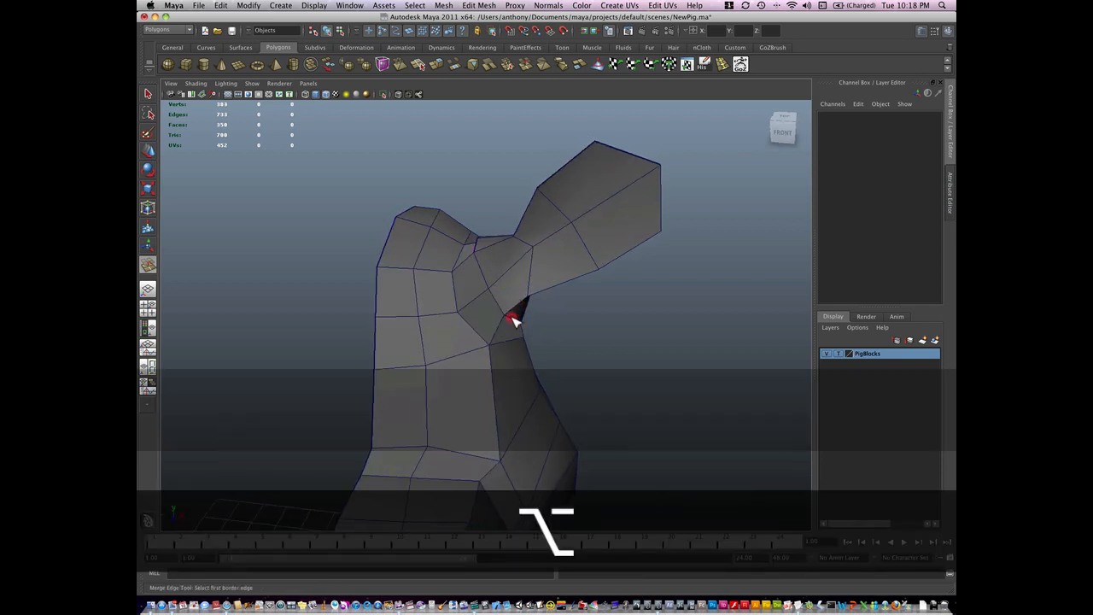
# - Orbit around the merged ear seam and zoom out to view the whole pig character
pyautogui.moveTo(513, 321); pyautogui.dragTo(454, 327)
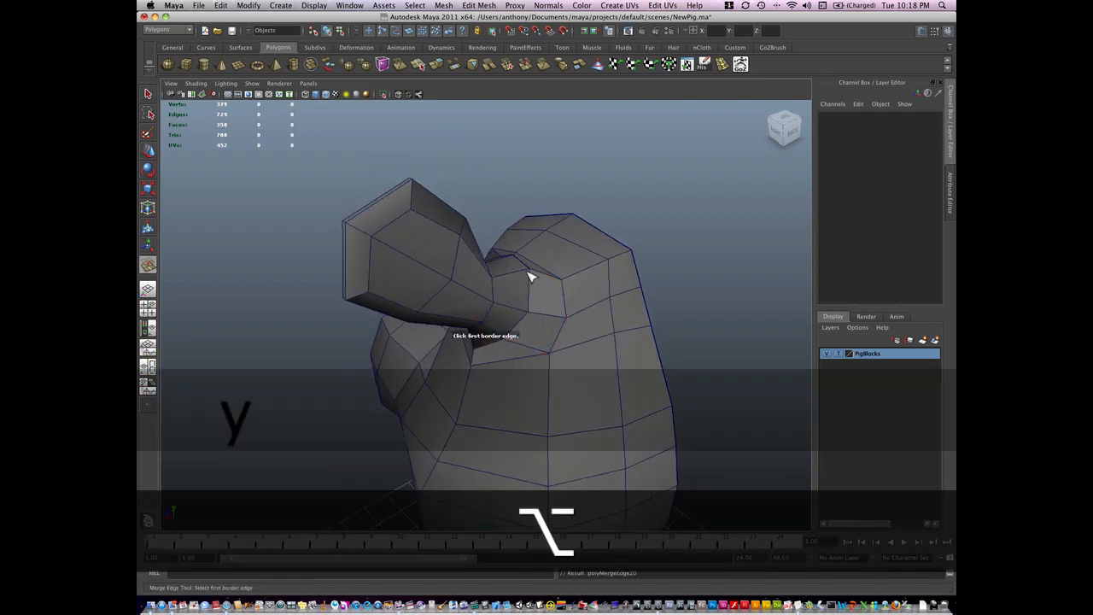
pyautogui.moveTo(530, 274); pyautogui.dragTo(653, 287)
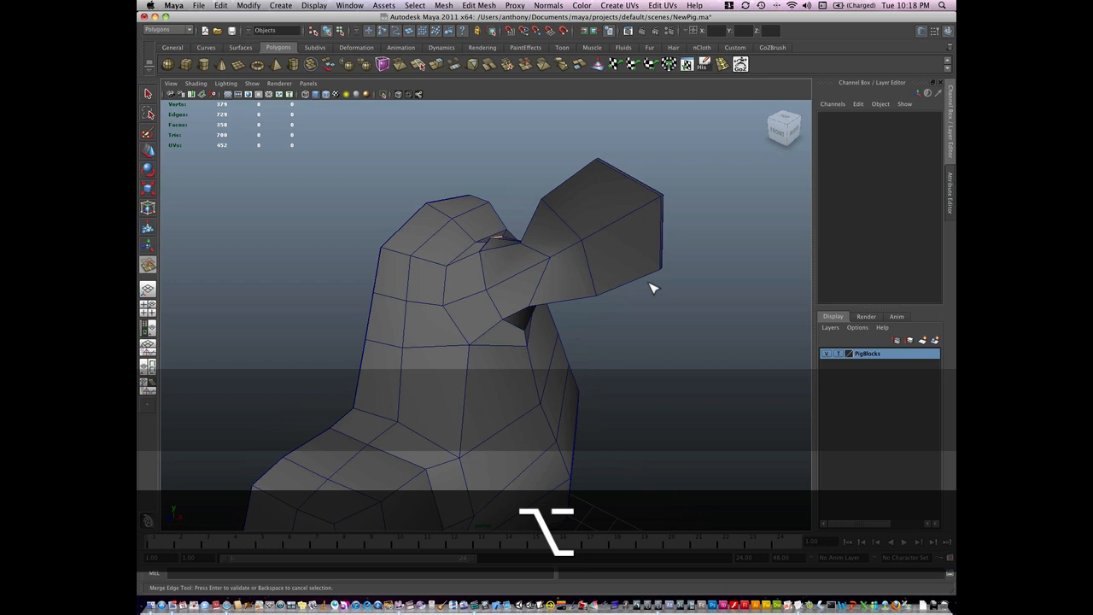
pyautogui.moveTo(652, 287); pyautogui.dragTo(633, 250)
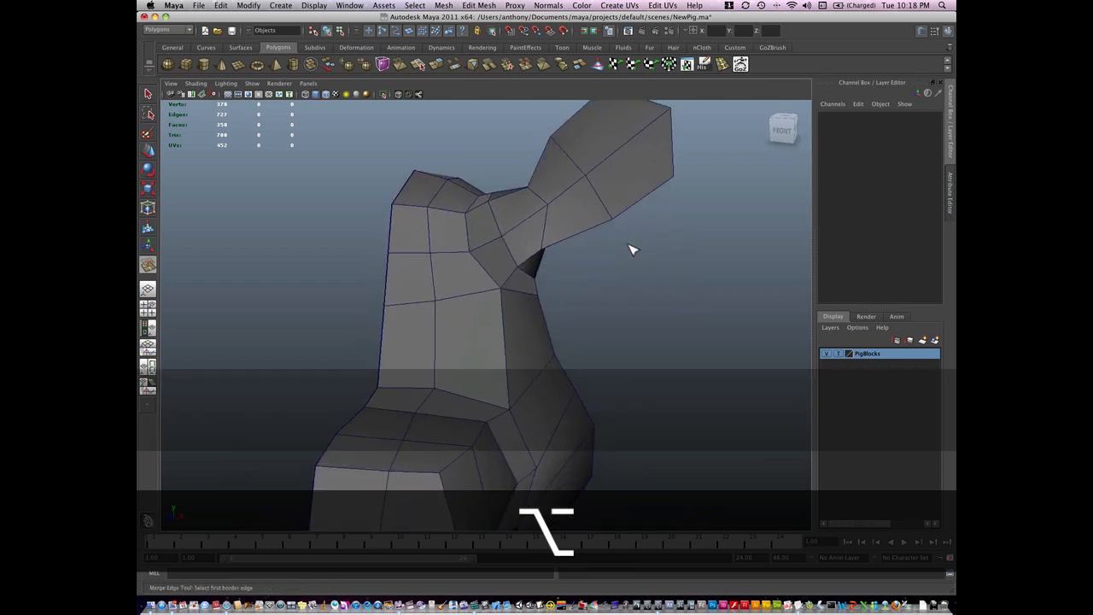
pyautogui.moveTo(632, 249); pyautogui.dragTo(475, 318)
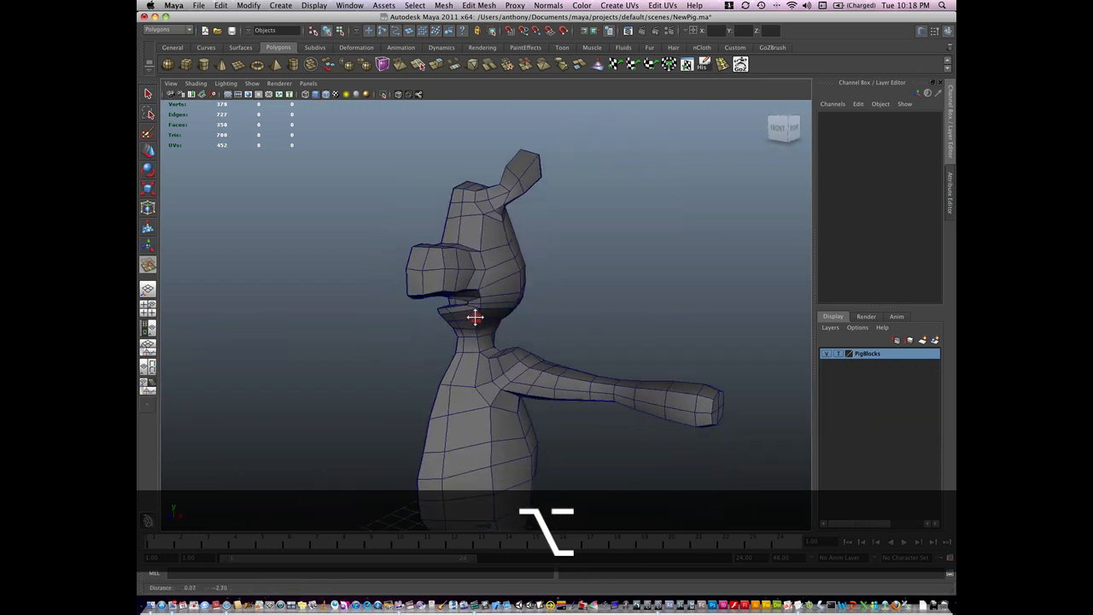
pyautogui.moveTo(475, 319); pyautogui.dragTo(471, 361)
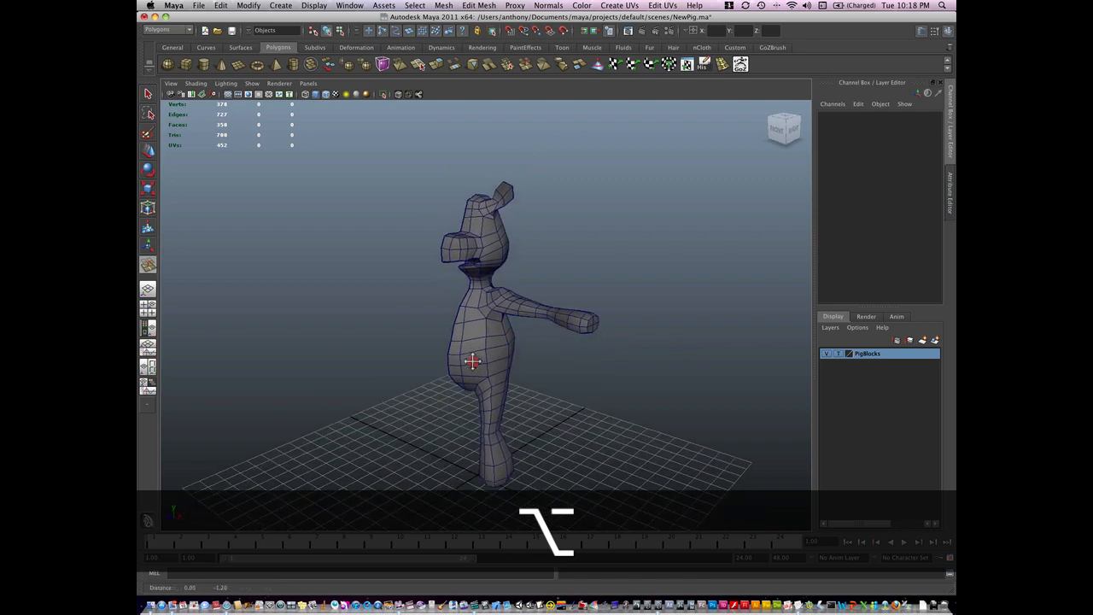